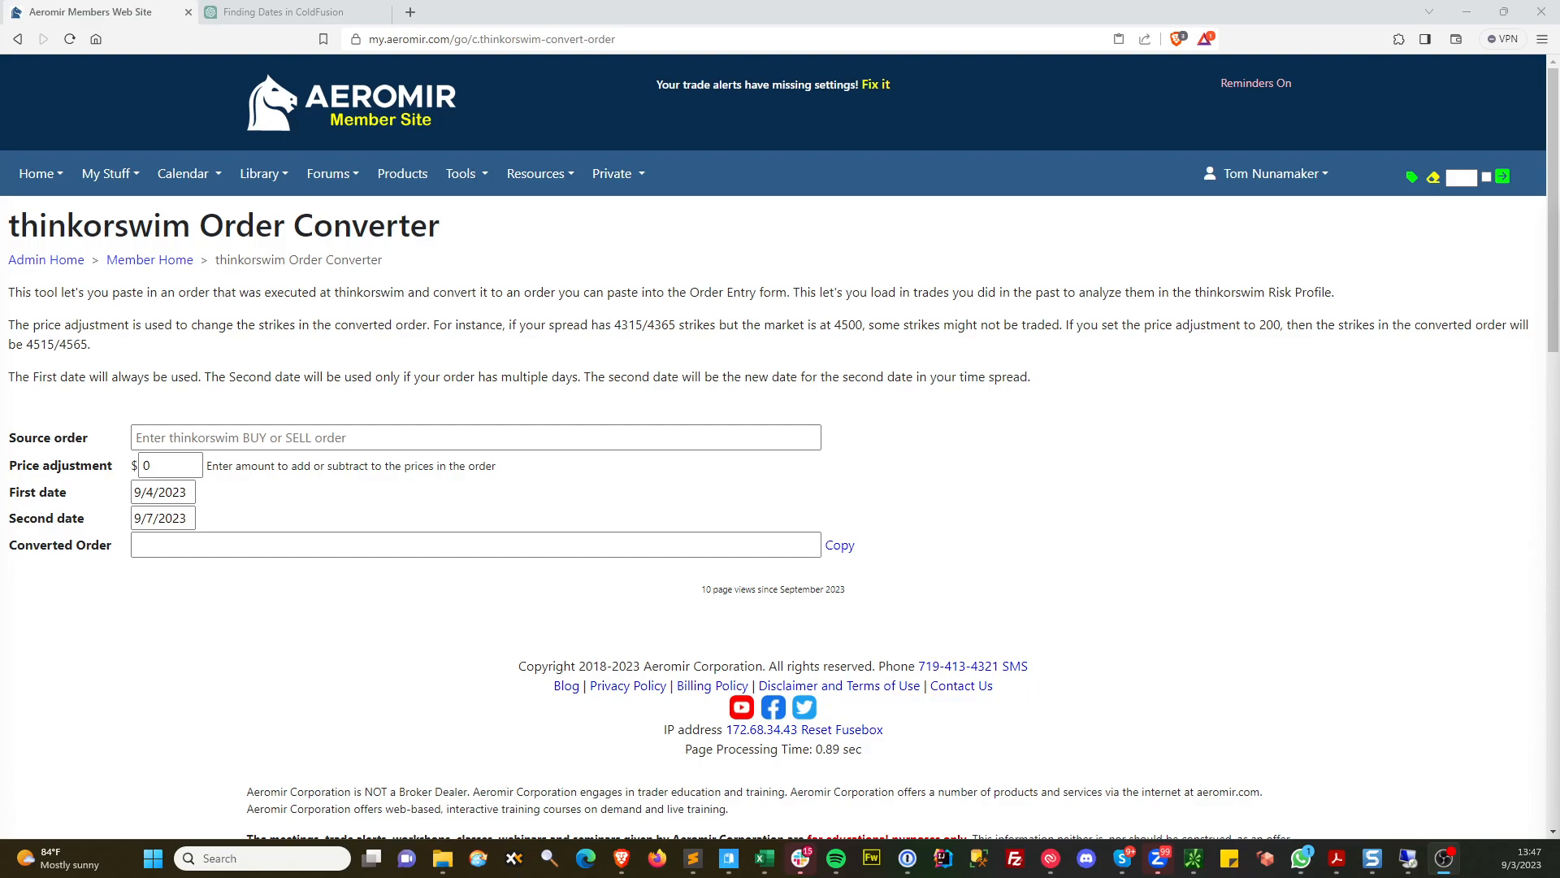
# Paste the July 7/5 SPX 4450 put calendar order and generate its September conversion
pyautogui.write('BOT +5 CALENDAR SPX 100 (Weeklys) 7 JUL 23/5 JUL 23 4450 PUT @6.70 CBOE')
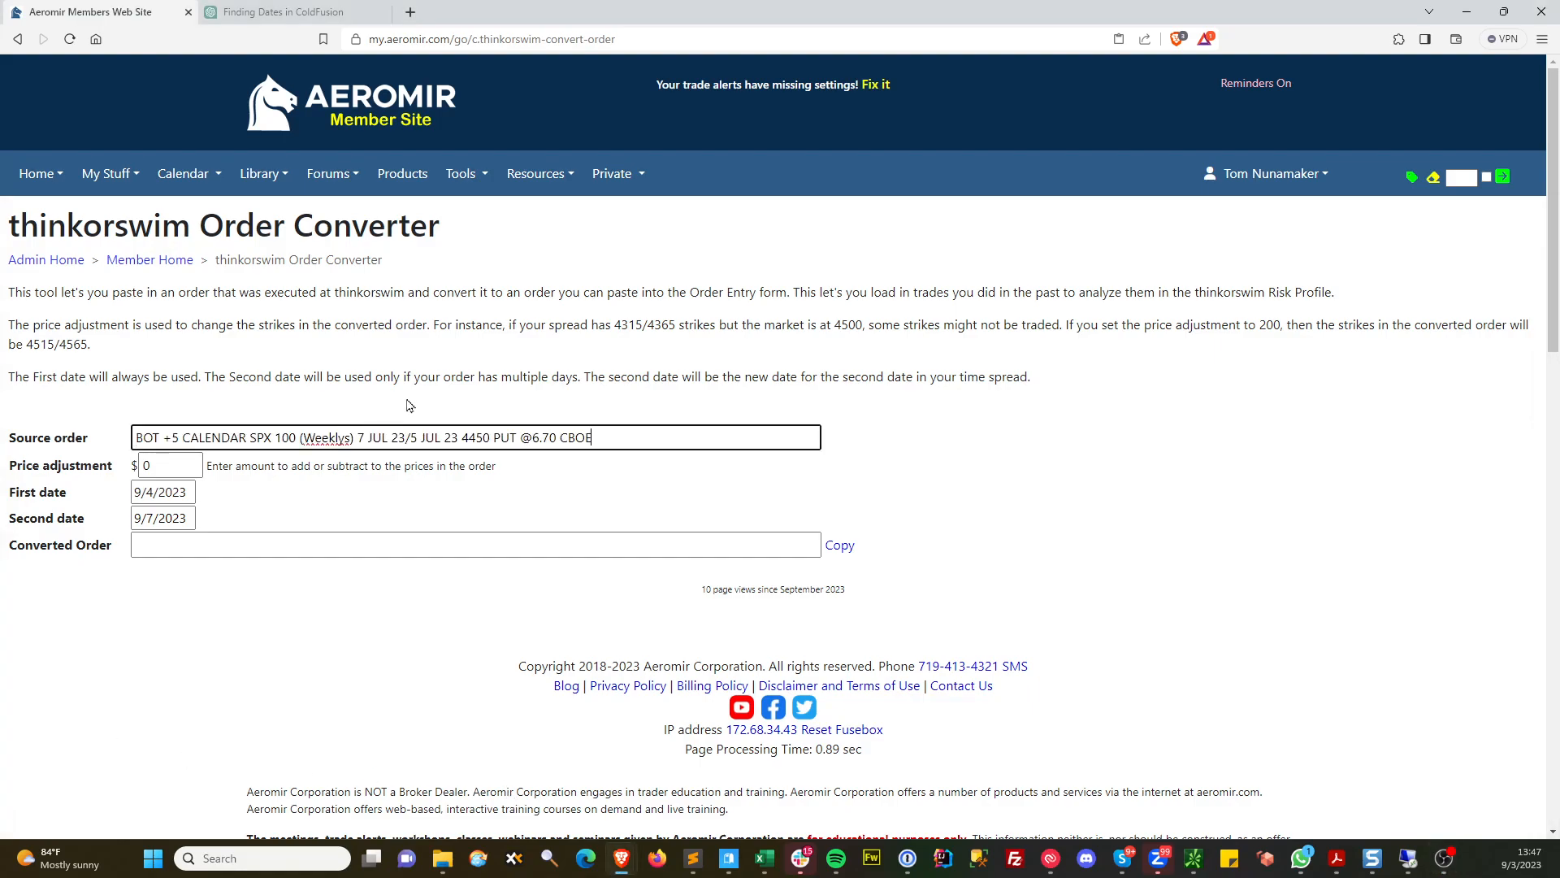
pyautogui.click(839, 545)
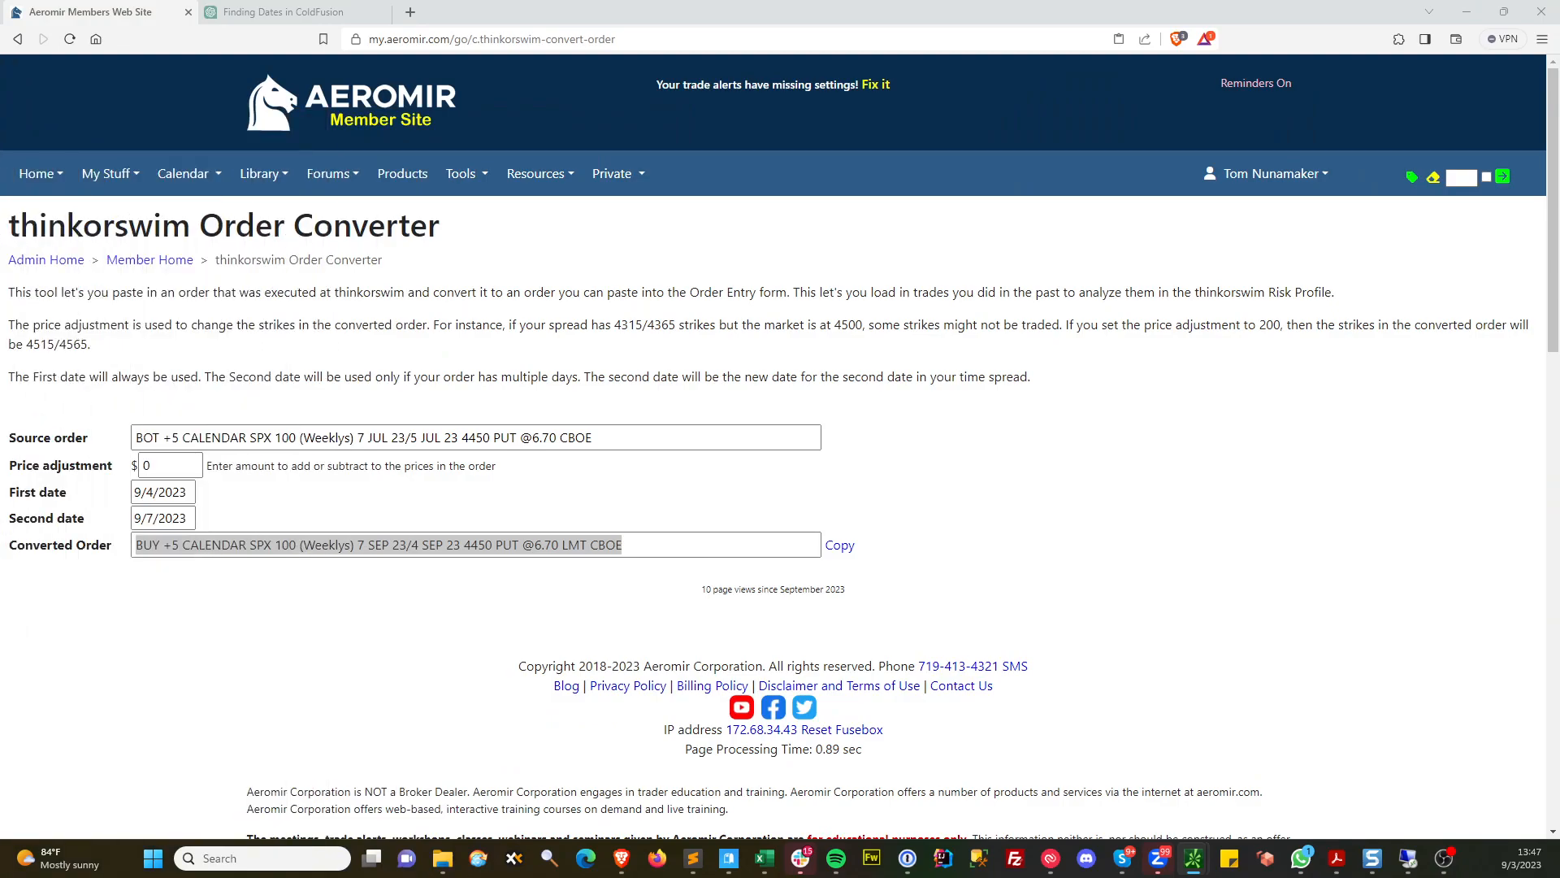
# Apply a 65-point price adjustment for the 4515 put calendar and select the converted order
pyautogui.write('65')
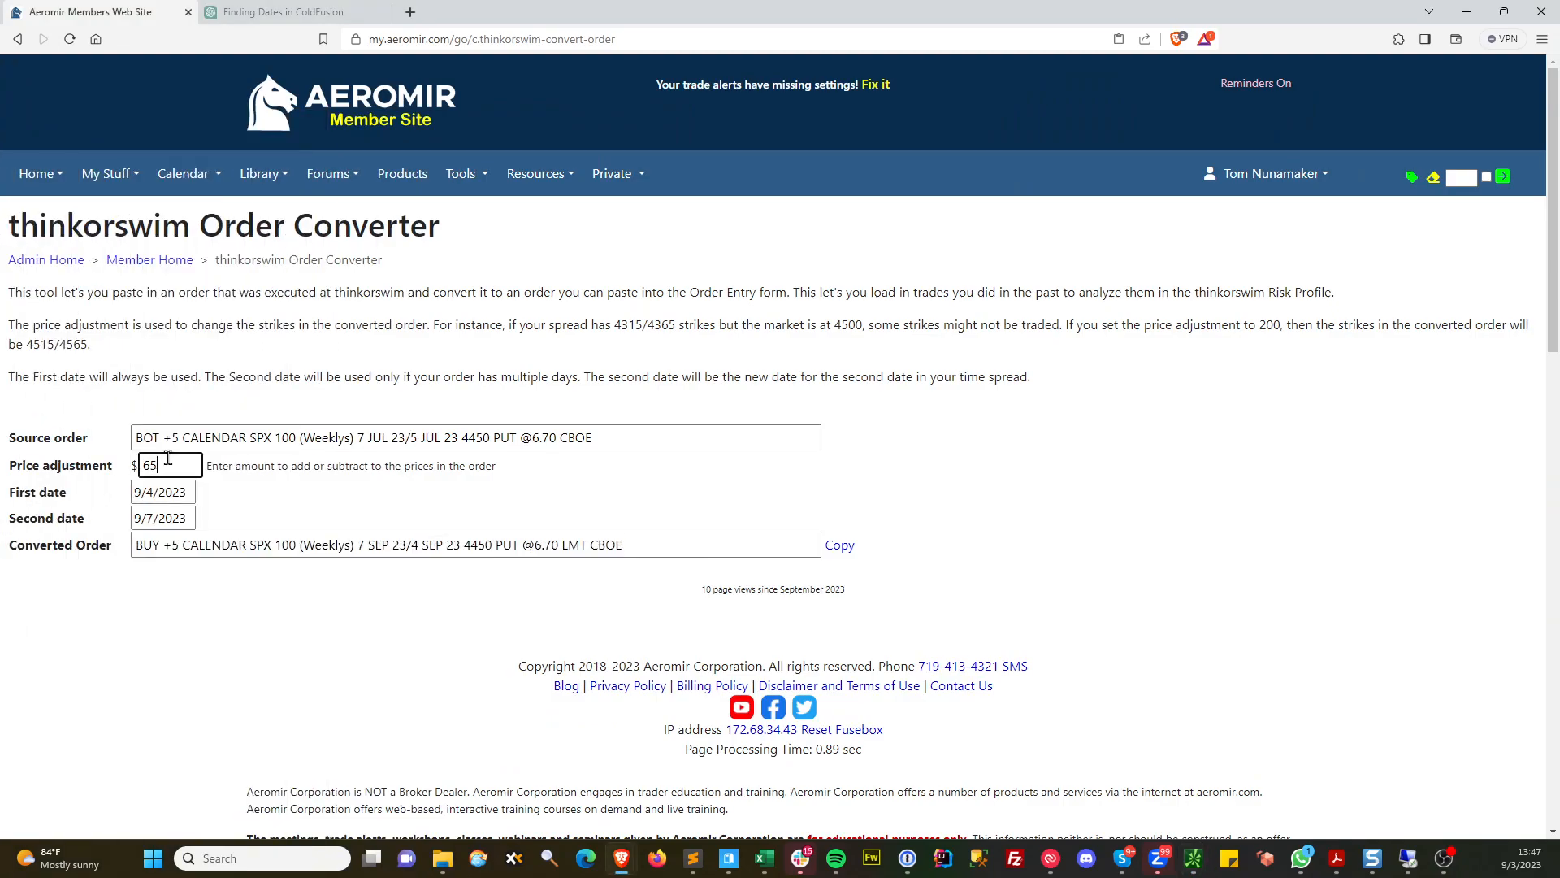
pyautogui.click(841, 544)
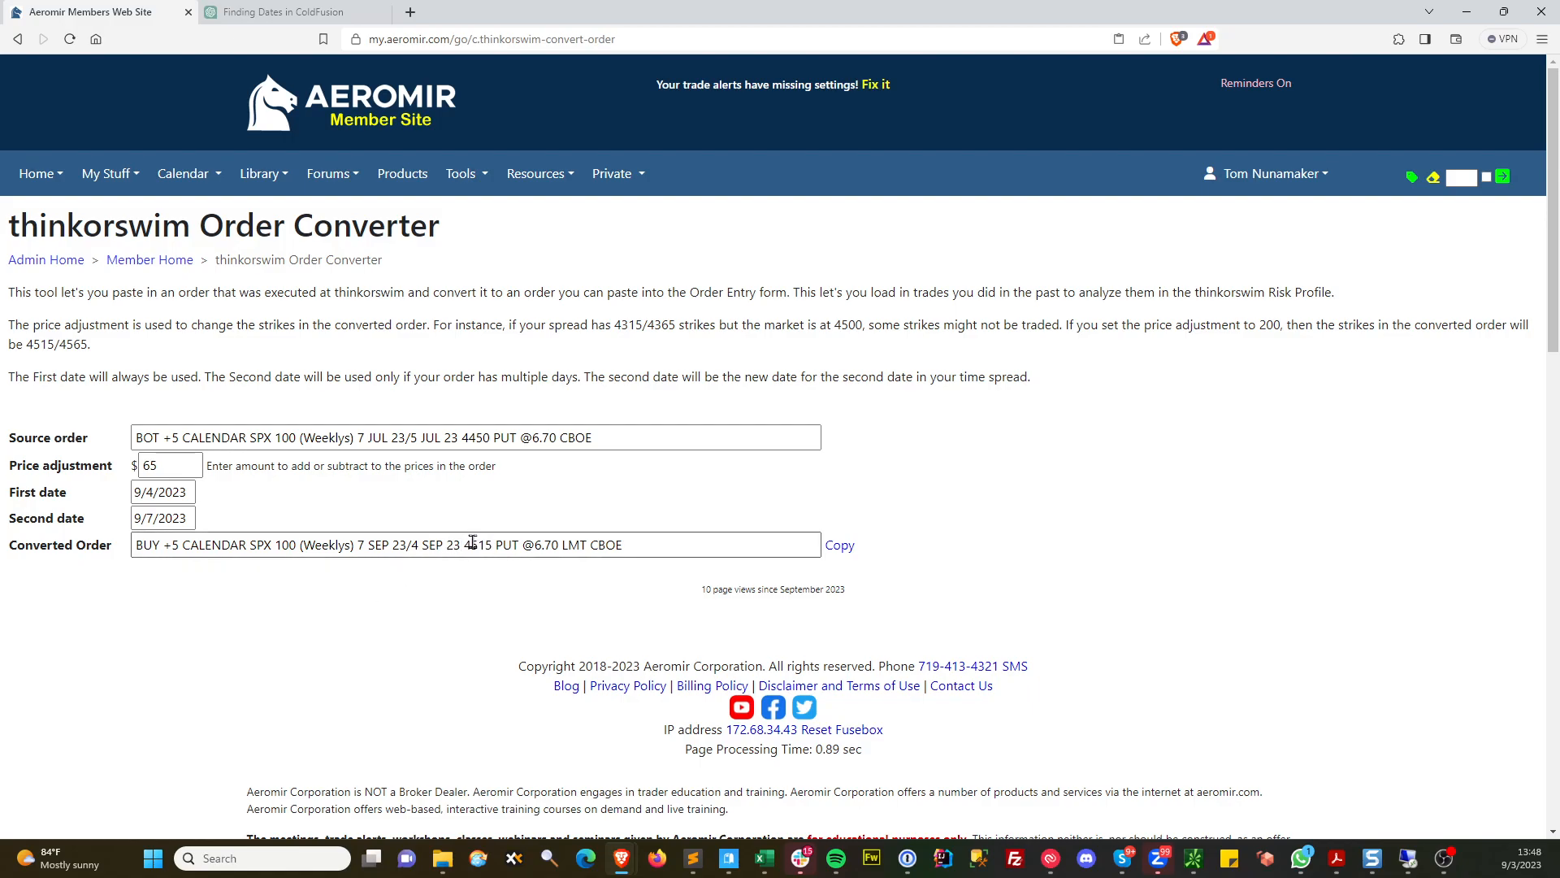
pyautogui.click(840, 545)
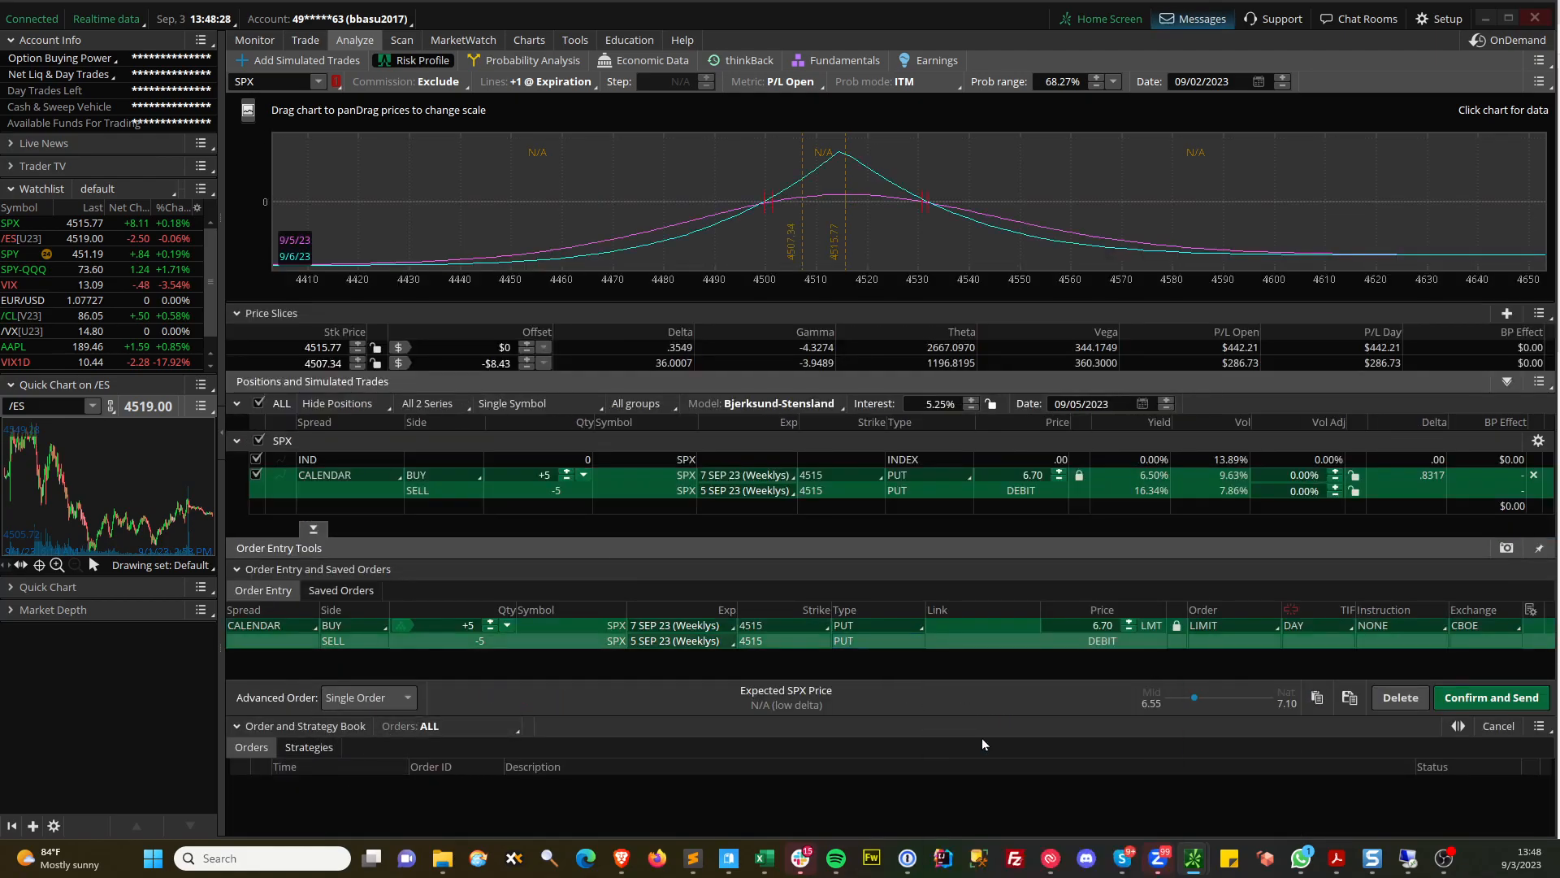
pyautogui.moveTo(1185, 602)
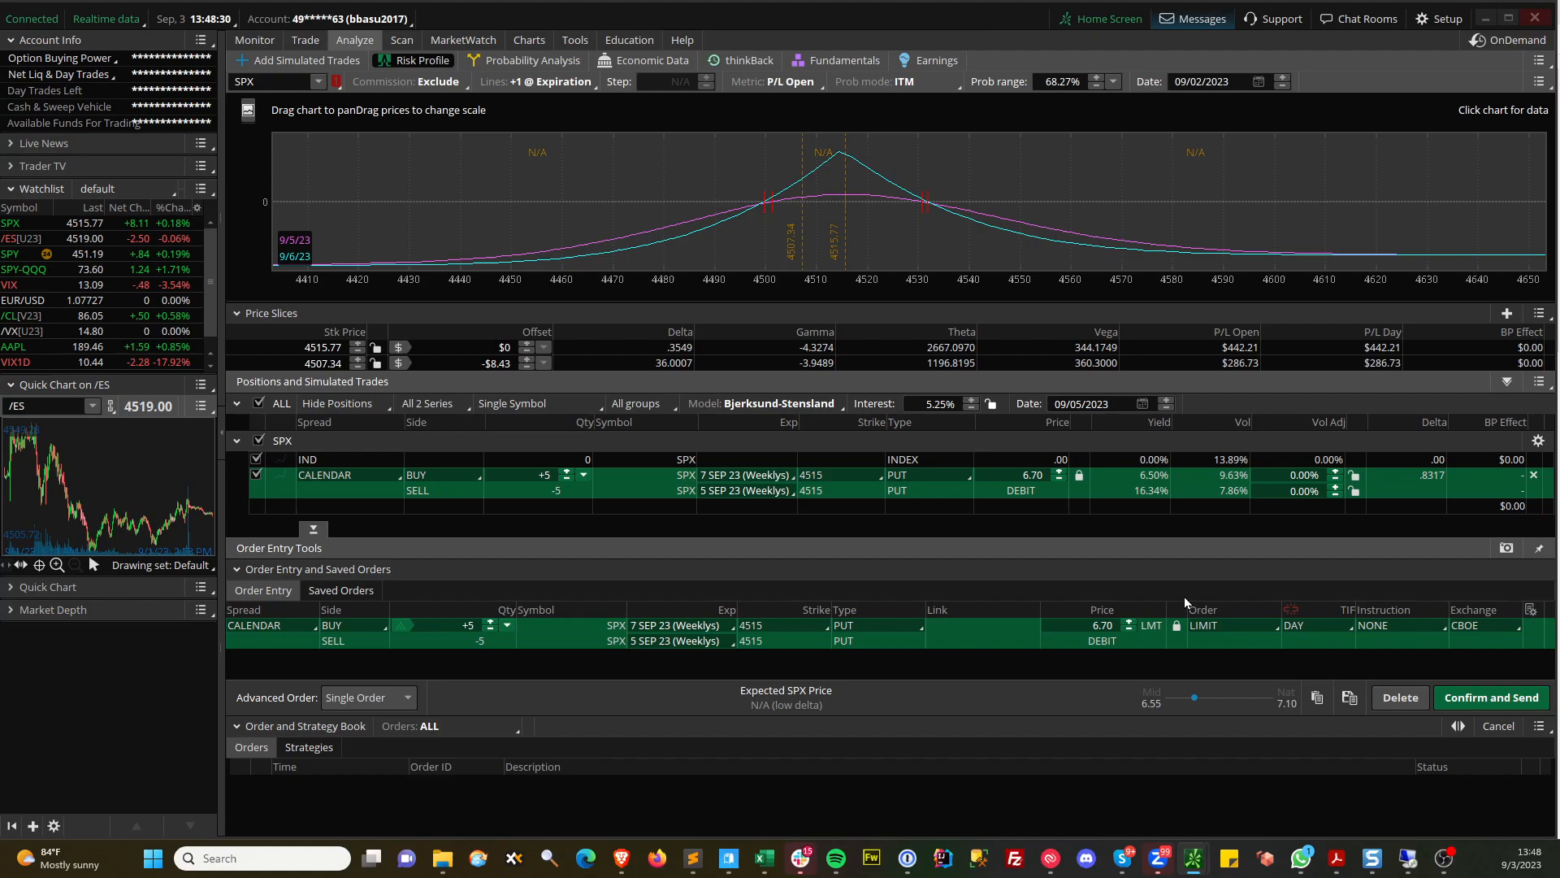
pyautogui.moveTo(1124, 565)
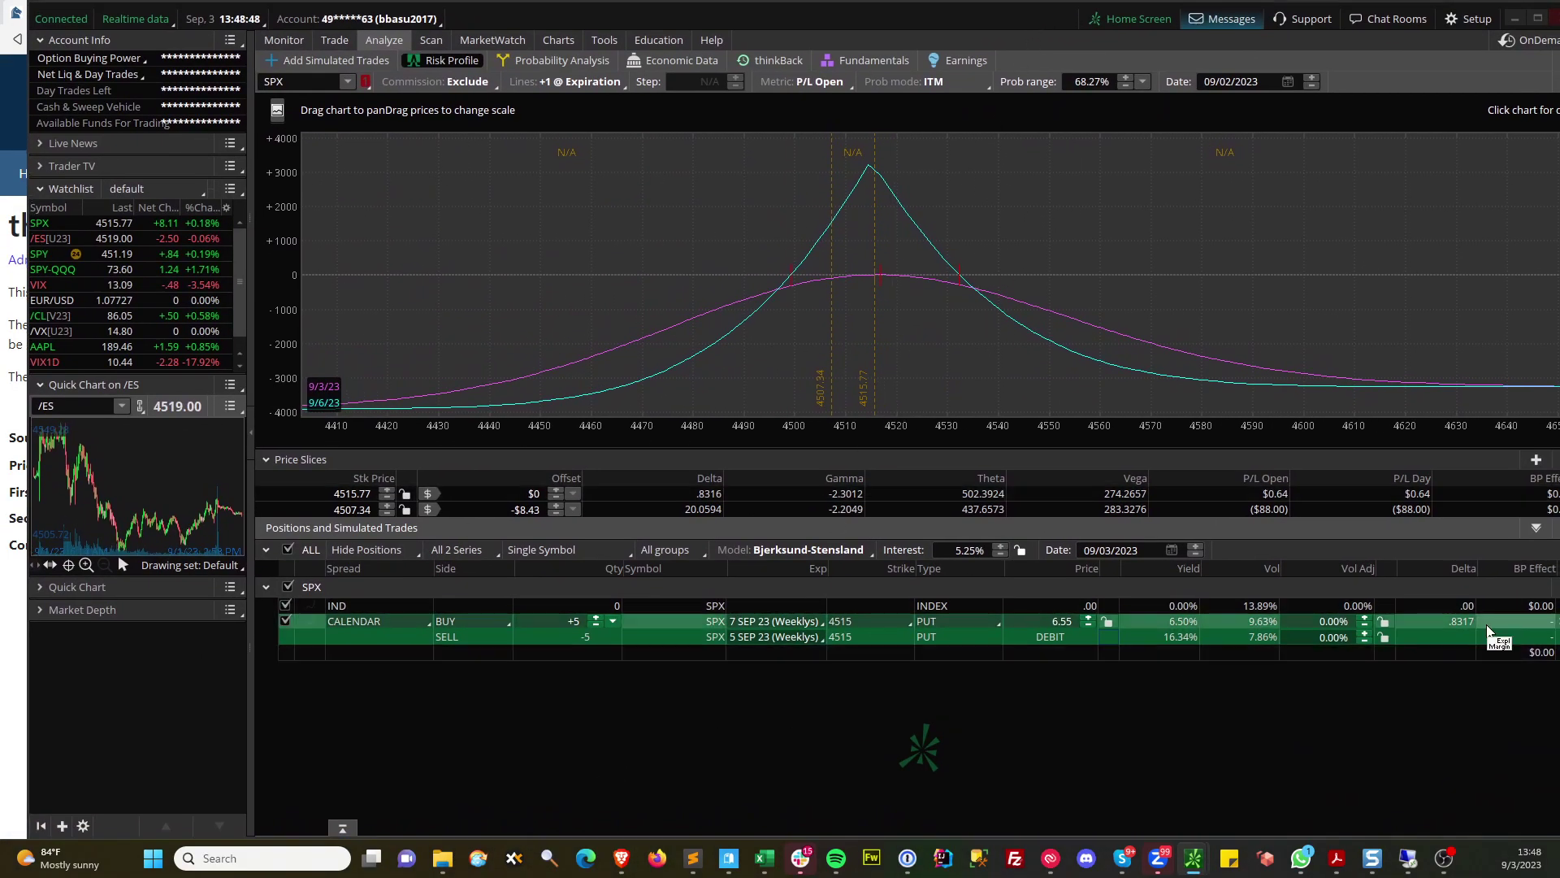
pyautogui.moveTo(1044, 15)
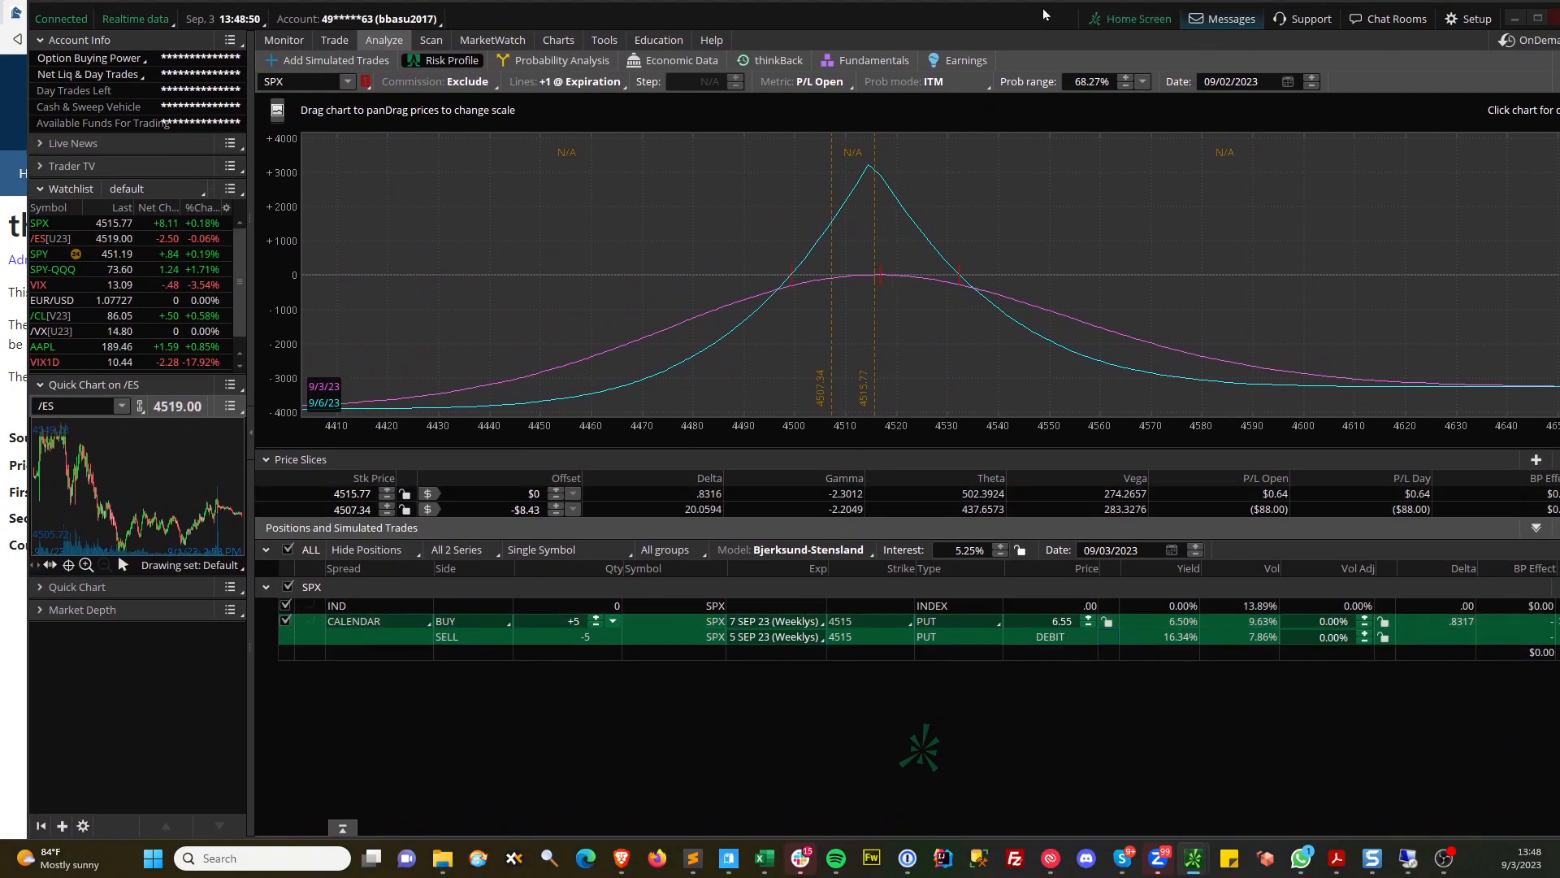
# Delete the existing simulated trades from the simulated trades options menu
pyautogui.click(1534, 528)
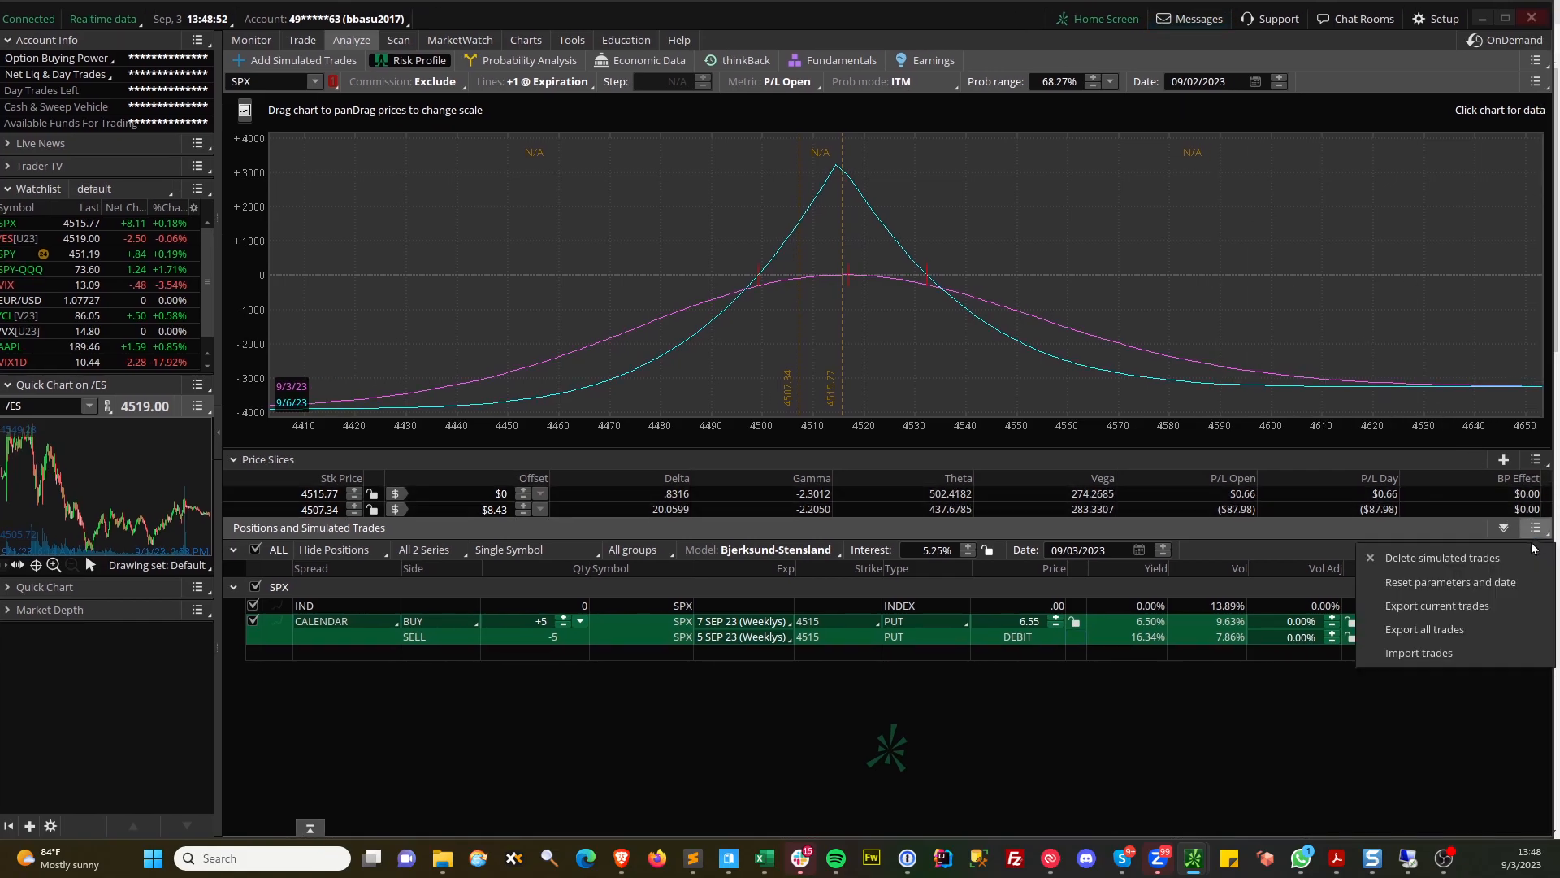
pyautogui.click(1442, 557)
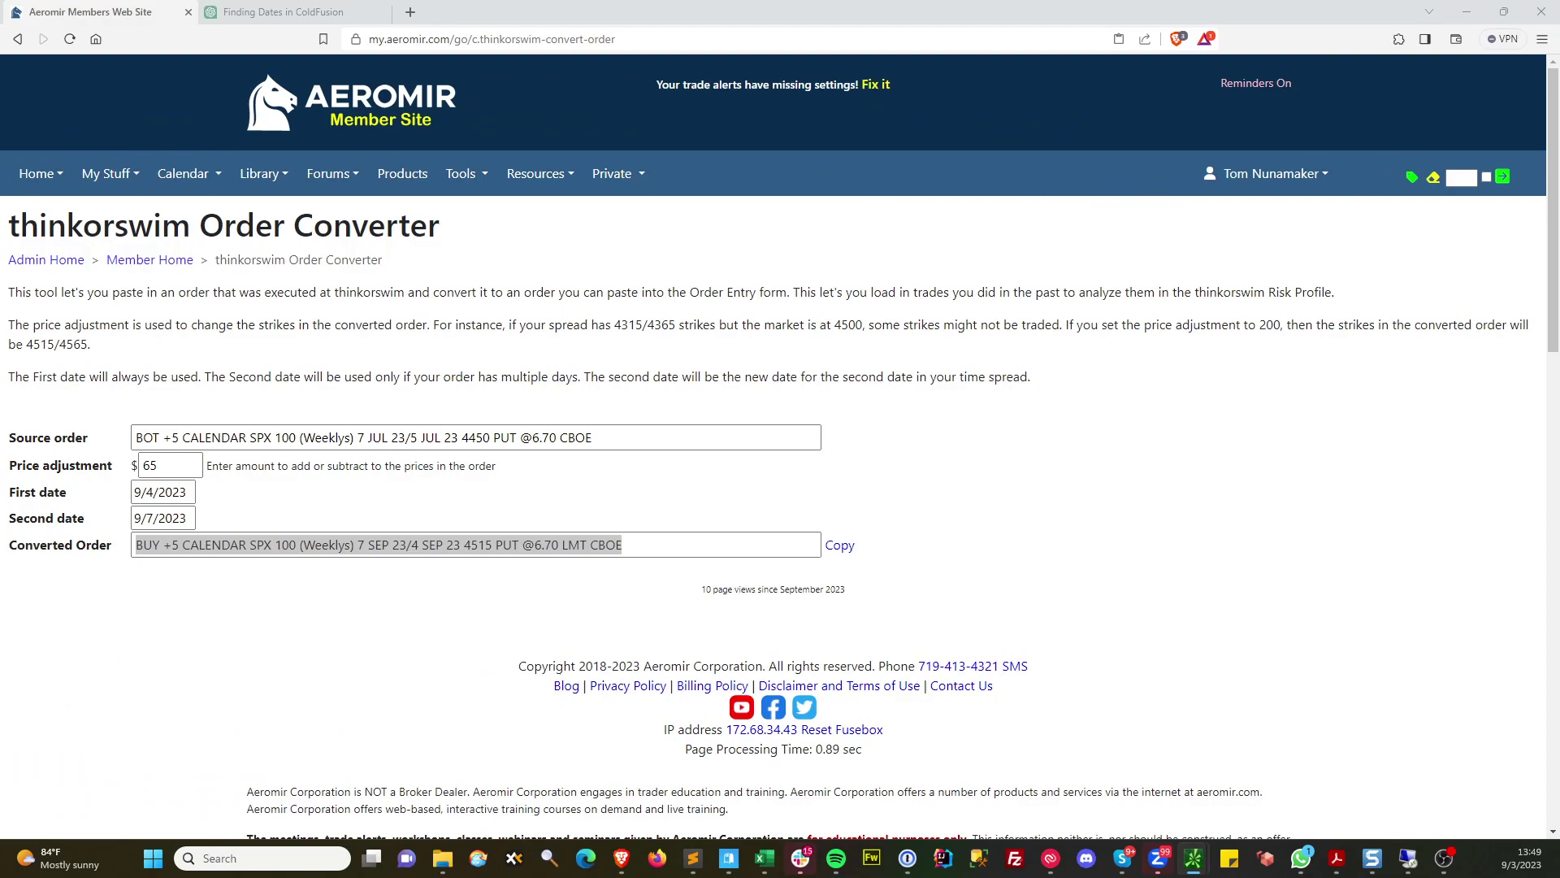
pyautogui.moveTo(438, 481)
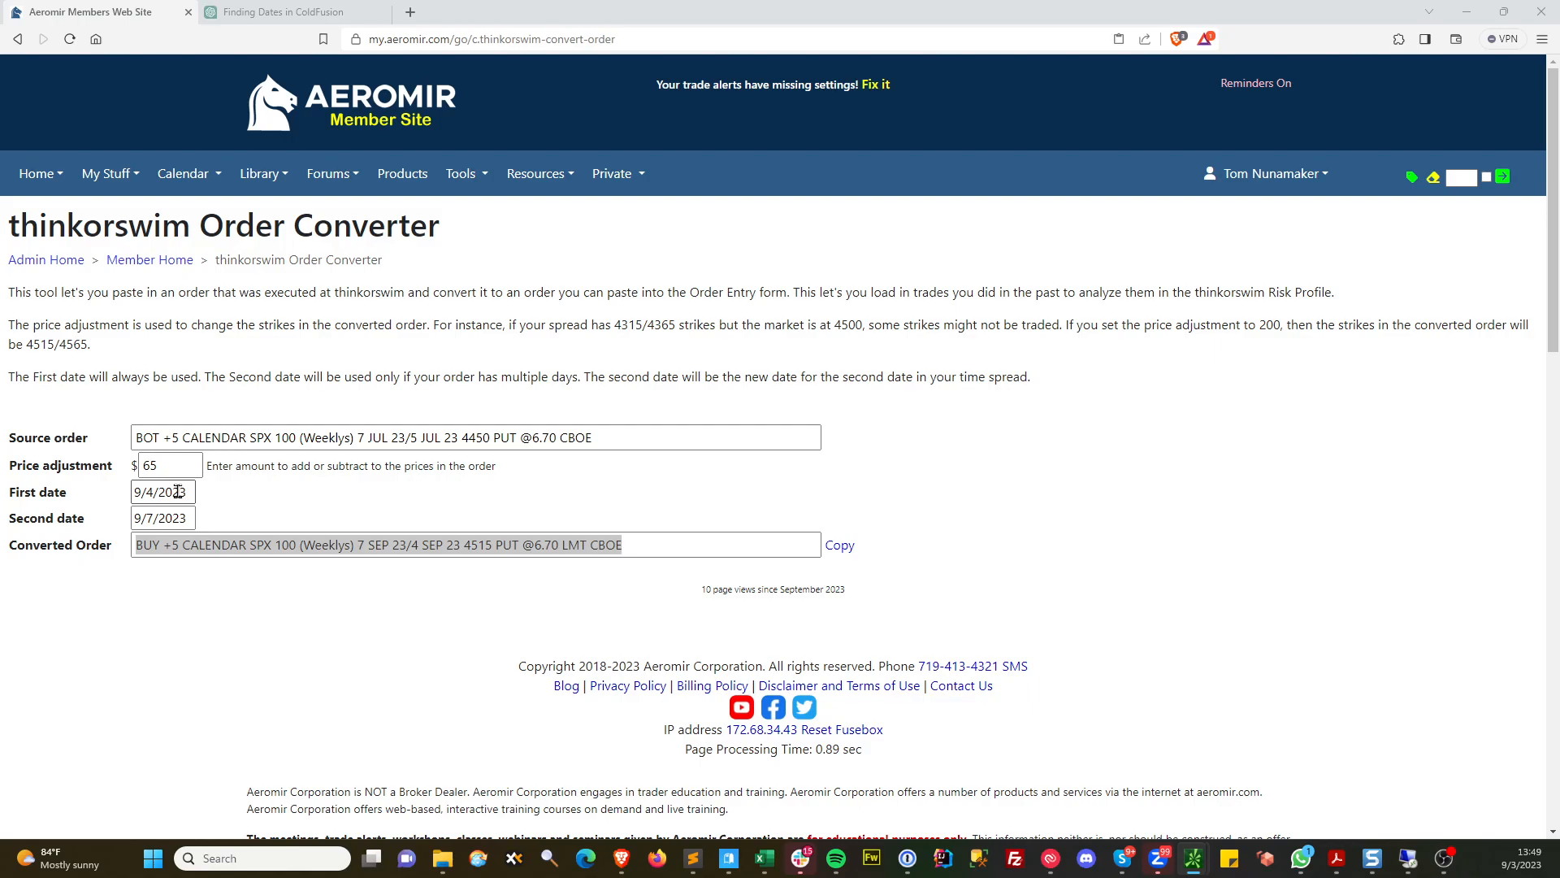
# Change the first expiration to 9/5/2023 and copy the 7 SEP/5 SEP 4515 order
pyautogui.click(839, 544)
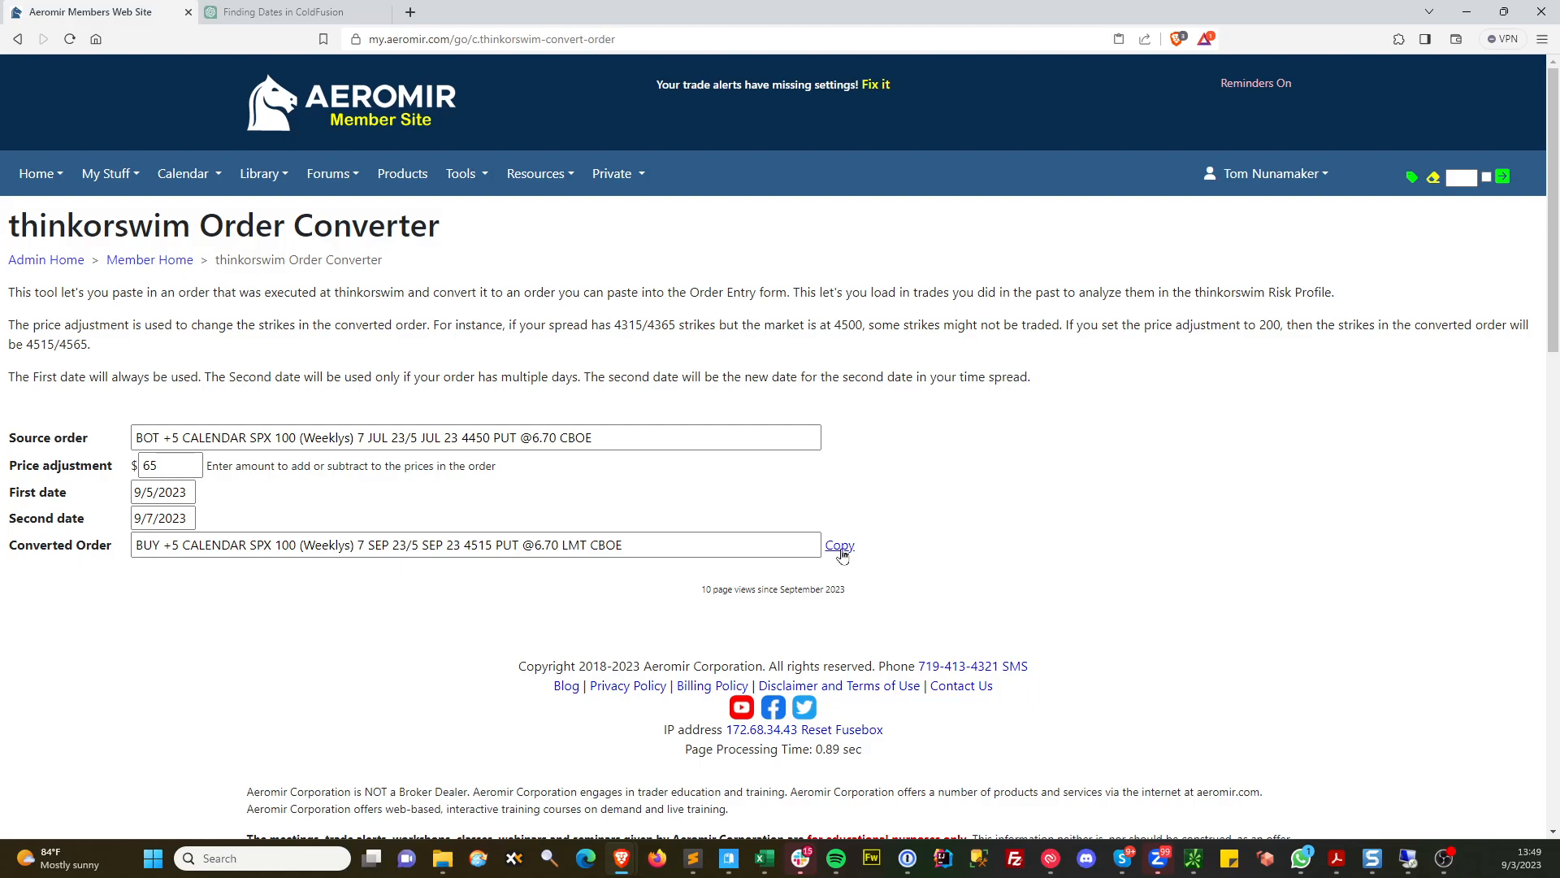
pyautogui.click(839, 545)
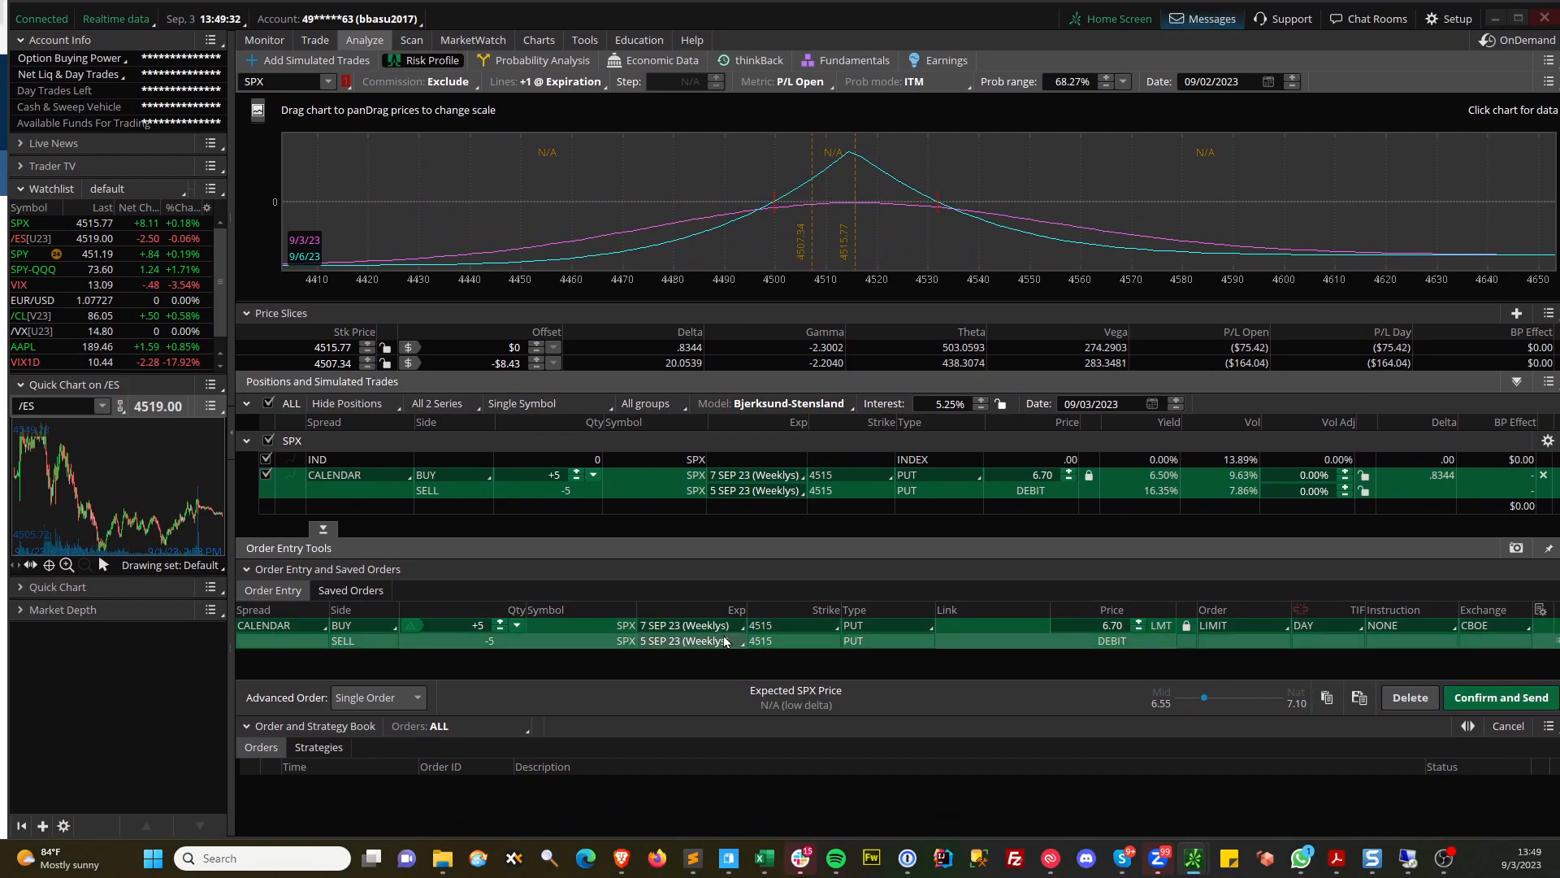
# Open the actions menu on the pending 4515 put calendar order lines
pyautogui.rightClick(724, 641)
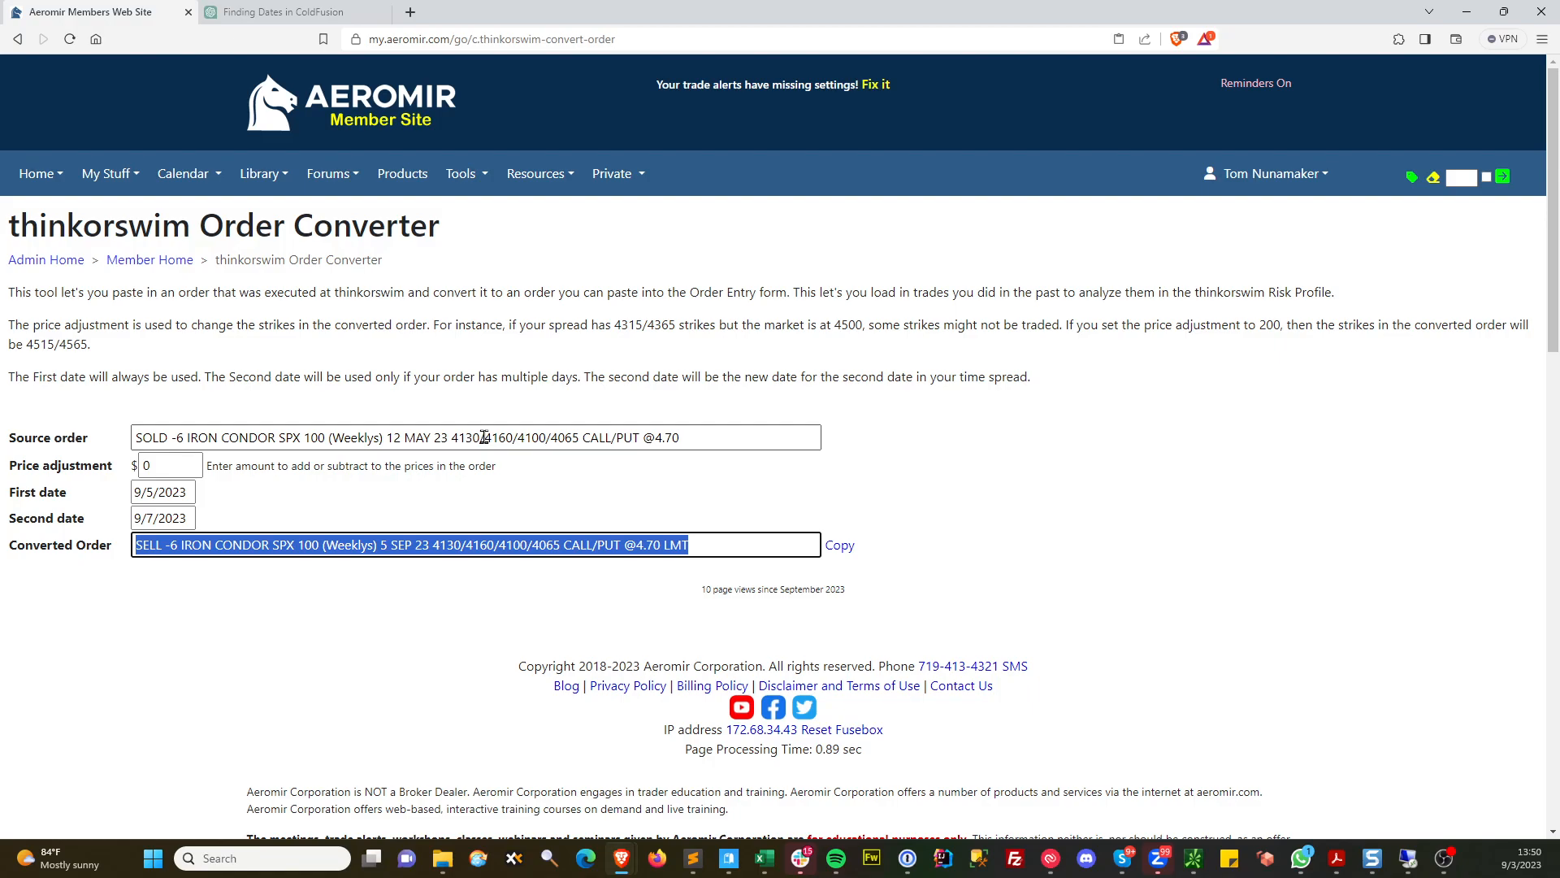
# Apply the 360 strike adjustment to the iron condor and select the converted order
pyautogui.write('3')
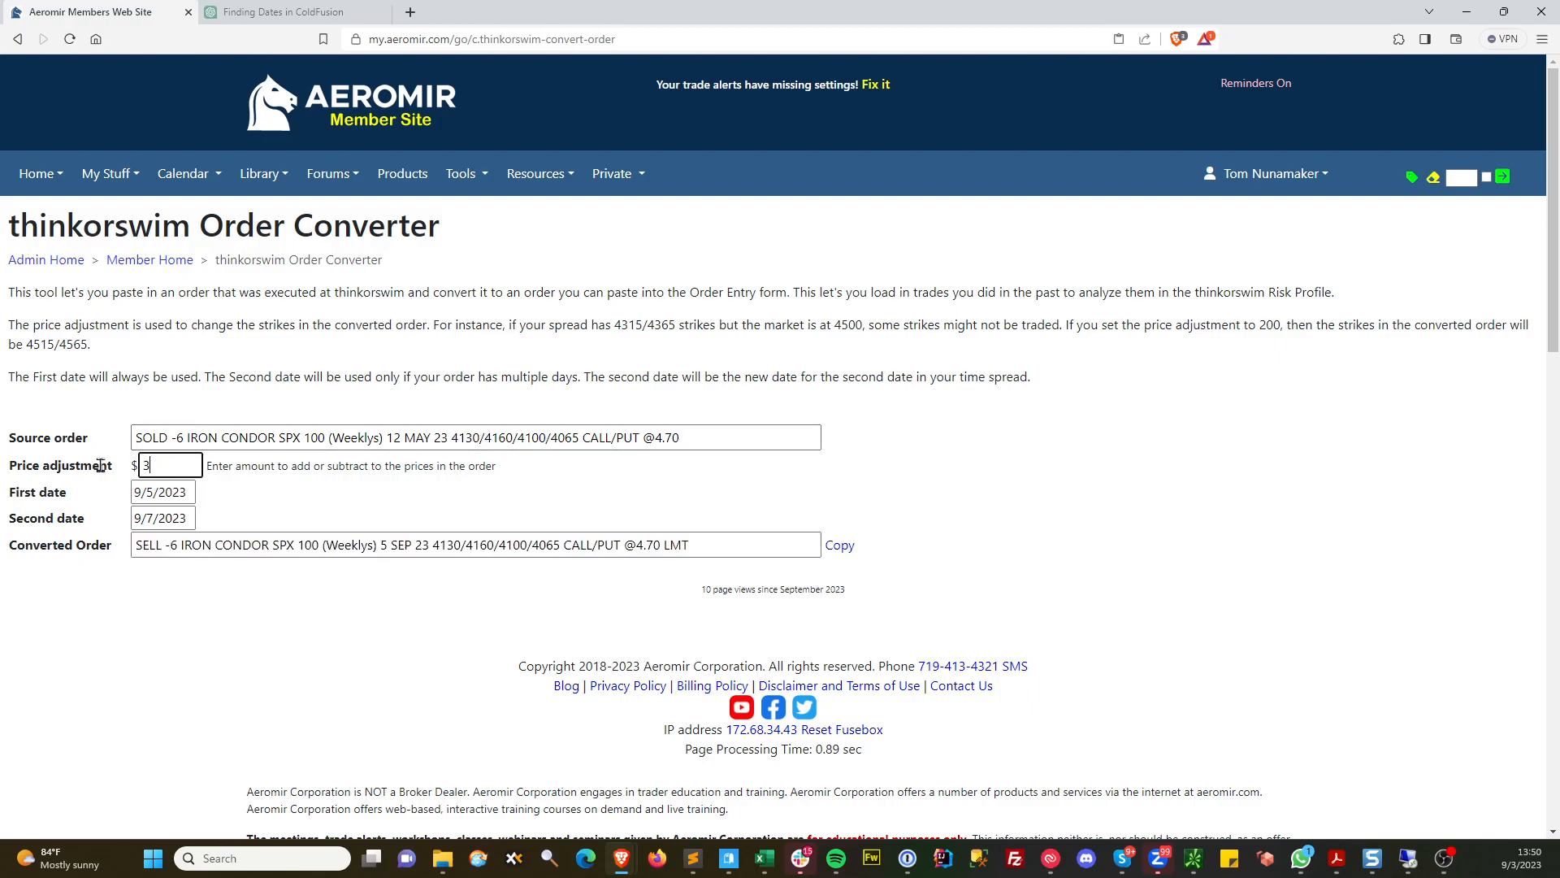
pyautogui.click(839, 544)
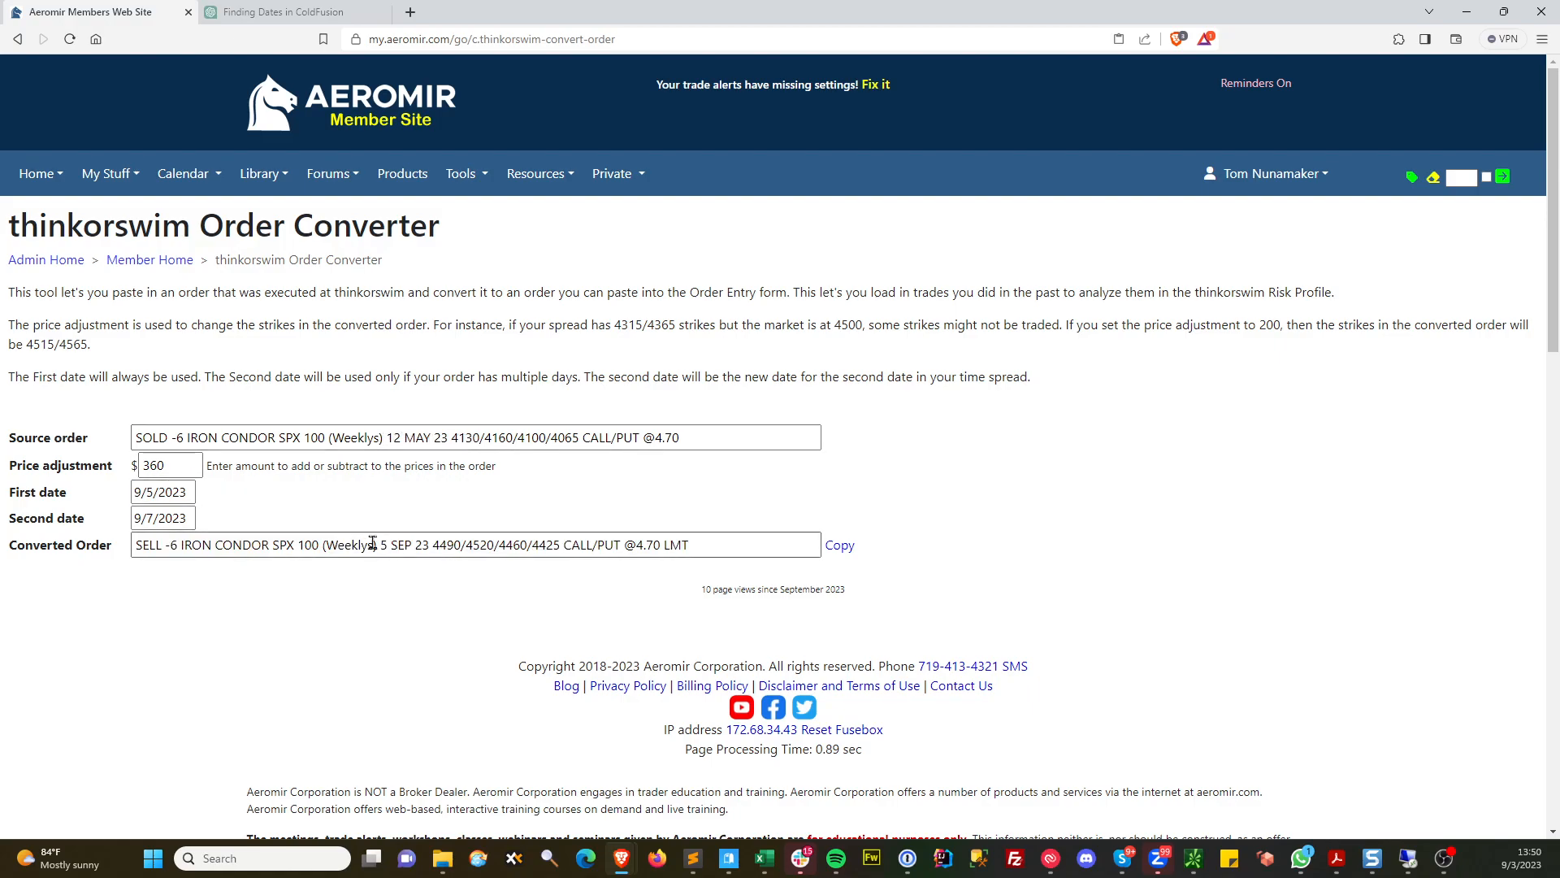
pyautogui.click(840, 545)
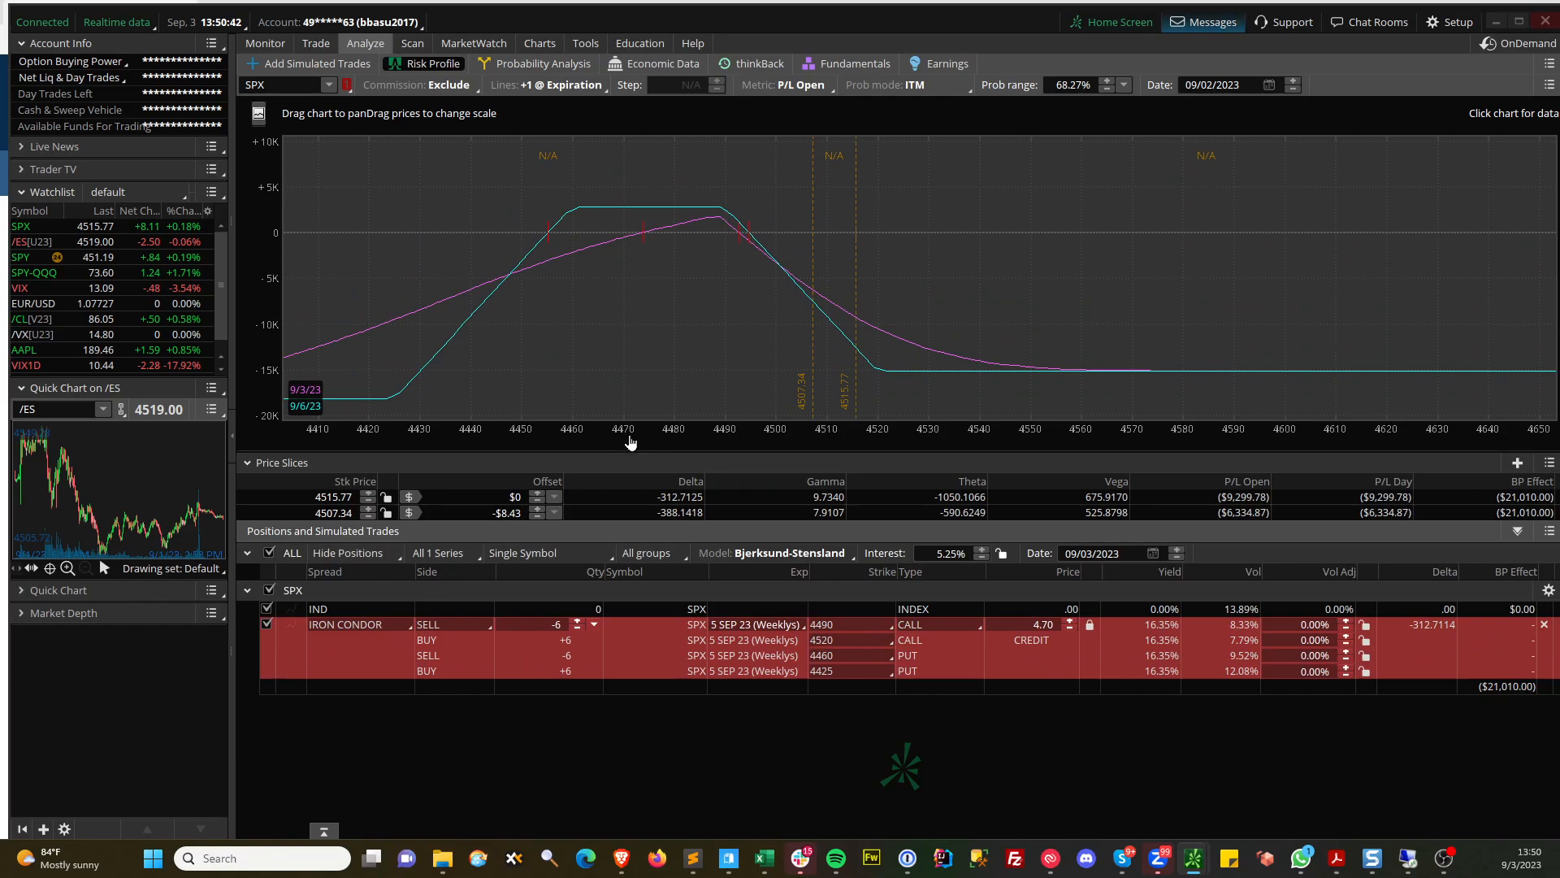
pyautogui.moveTo(634, 241)
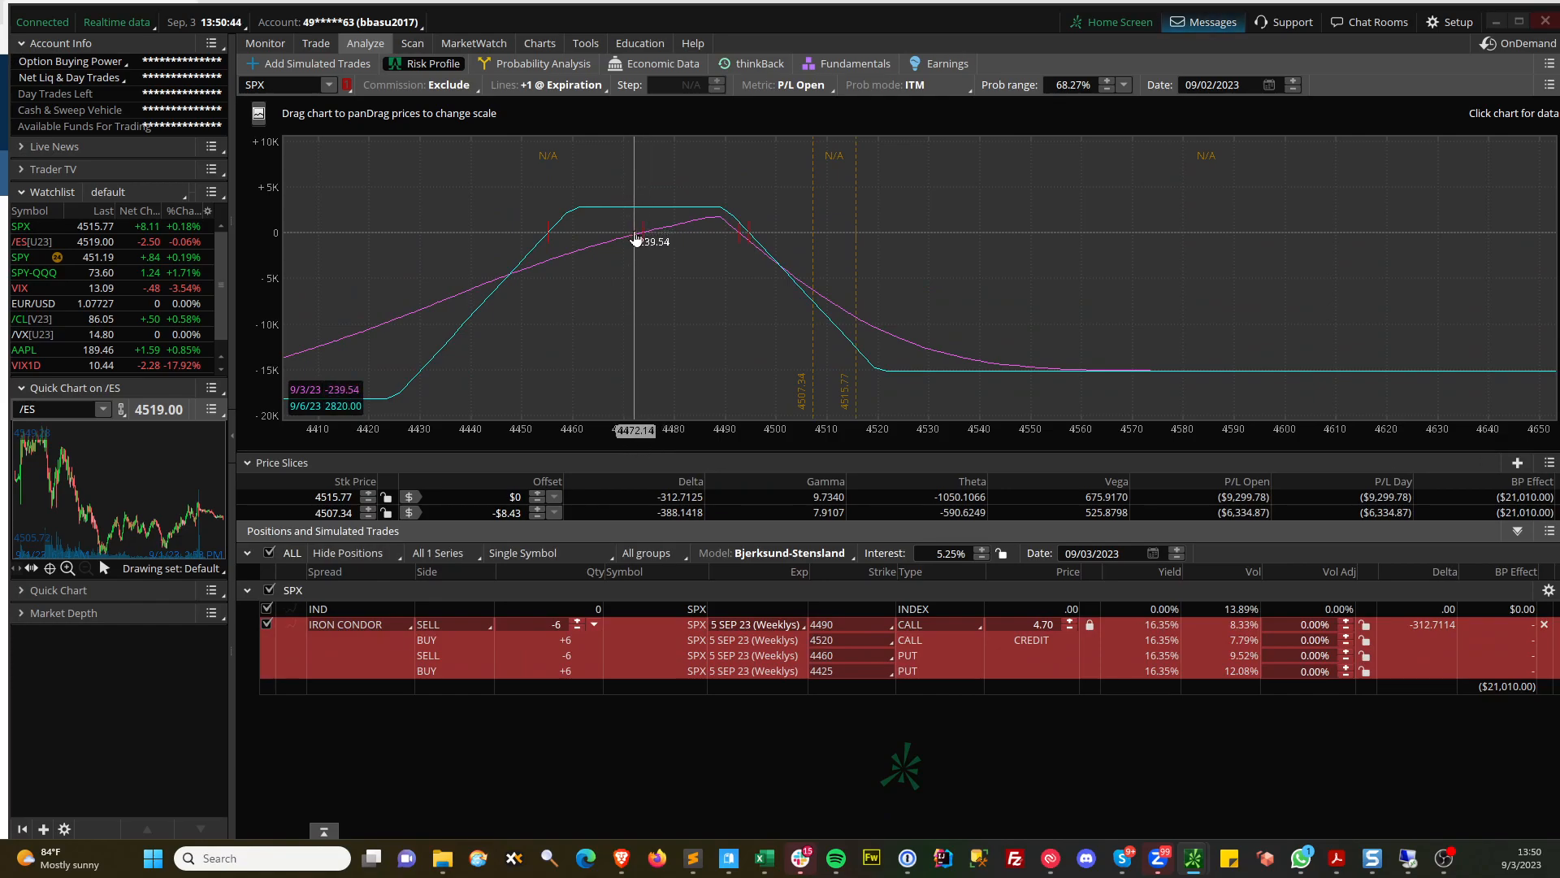
pyautogui.moveTo(723, 246)
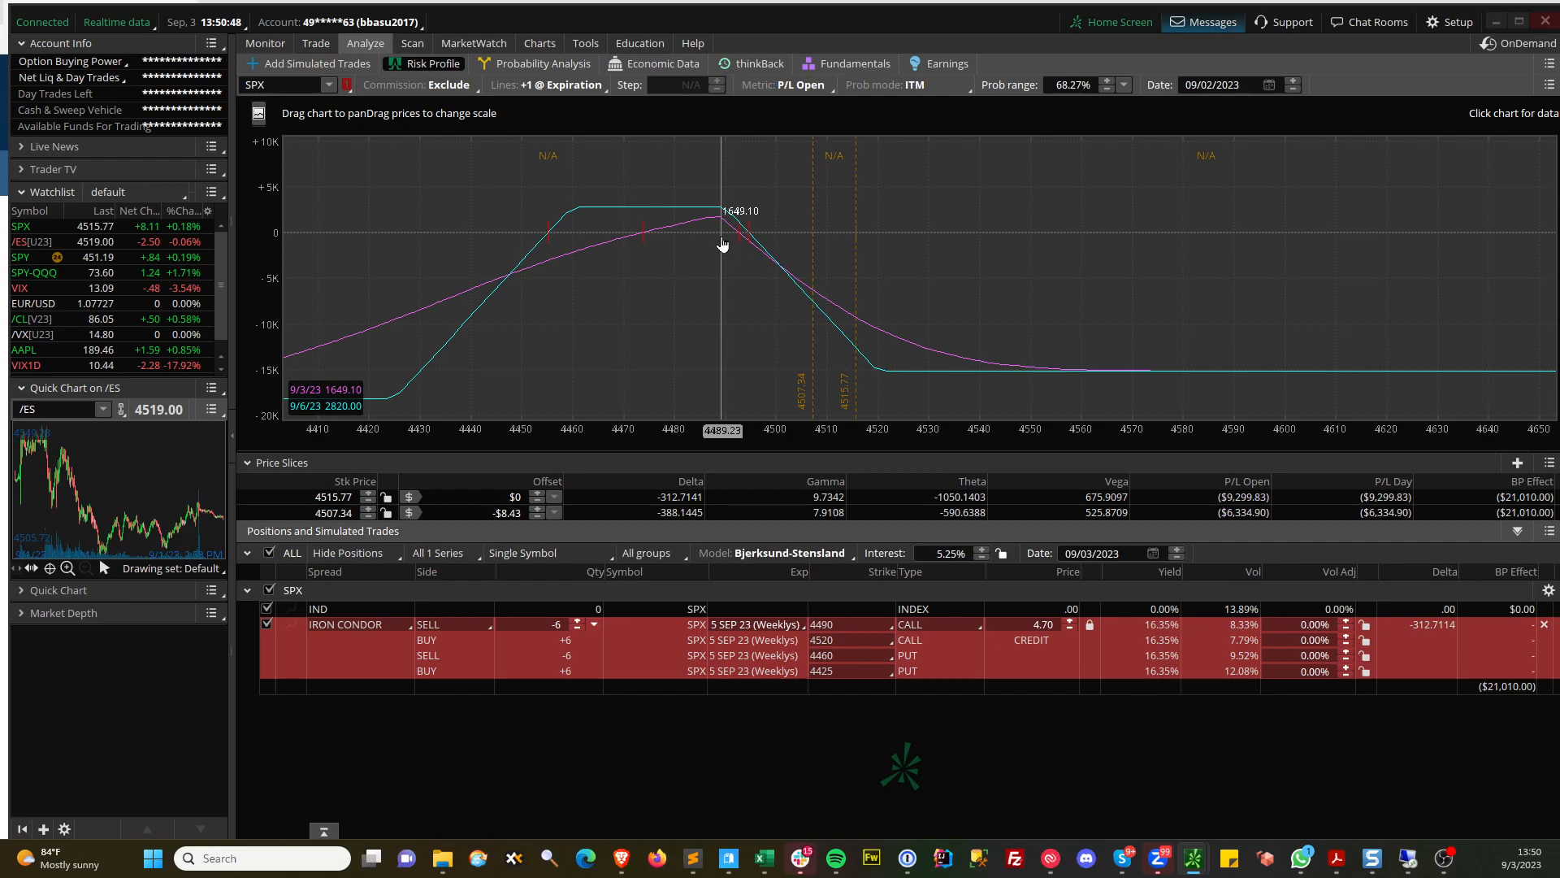
pyautogui.moveTo(829, 264)
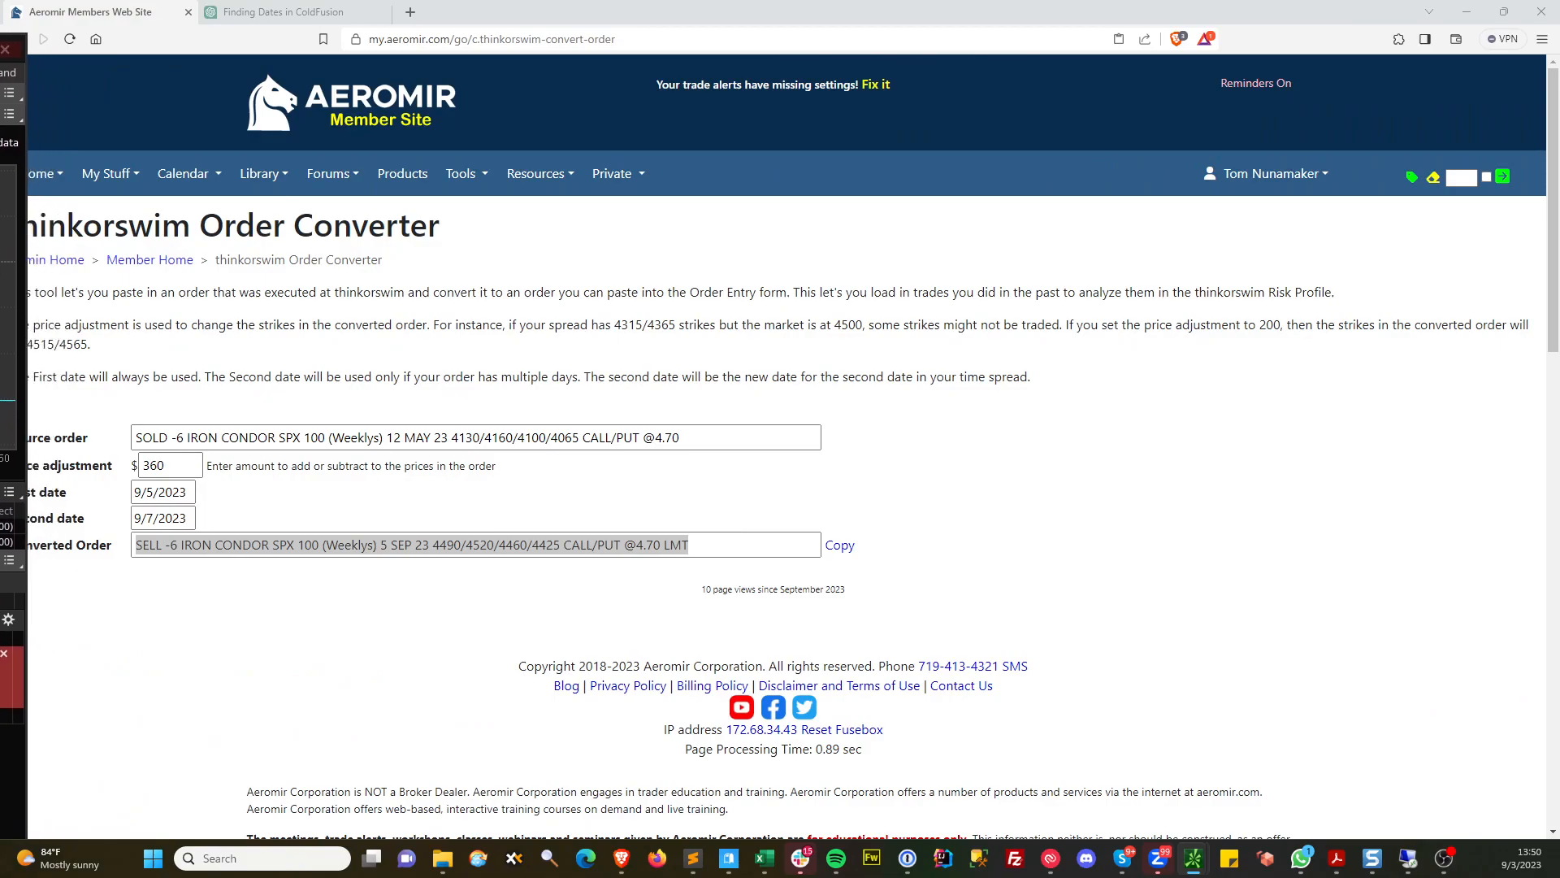
# Delete the 360 value from Price adjustment, ready for a new offset
pyautogui.click(169, 465)
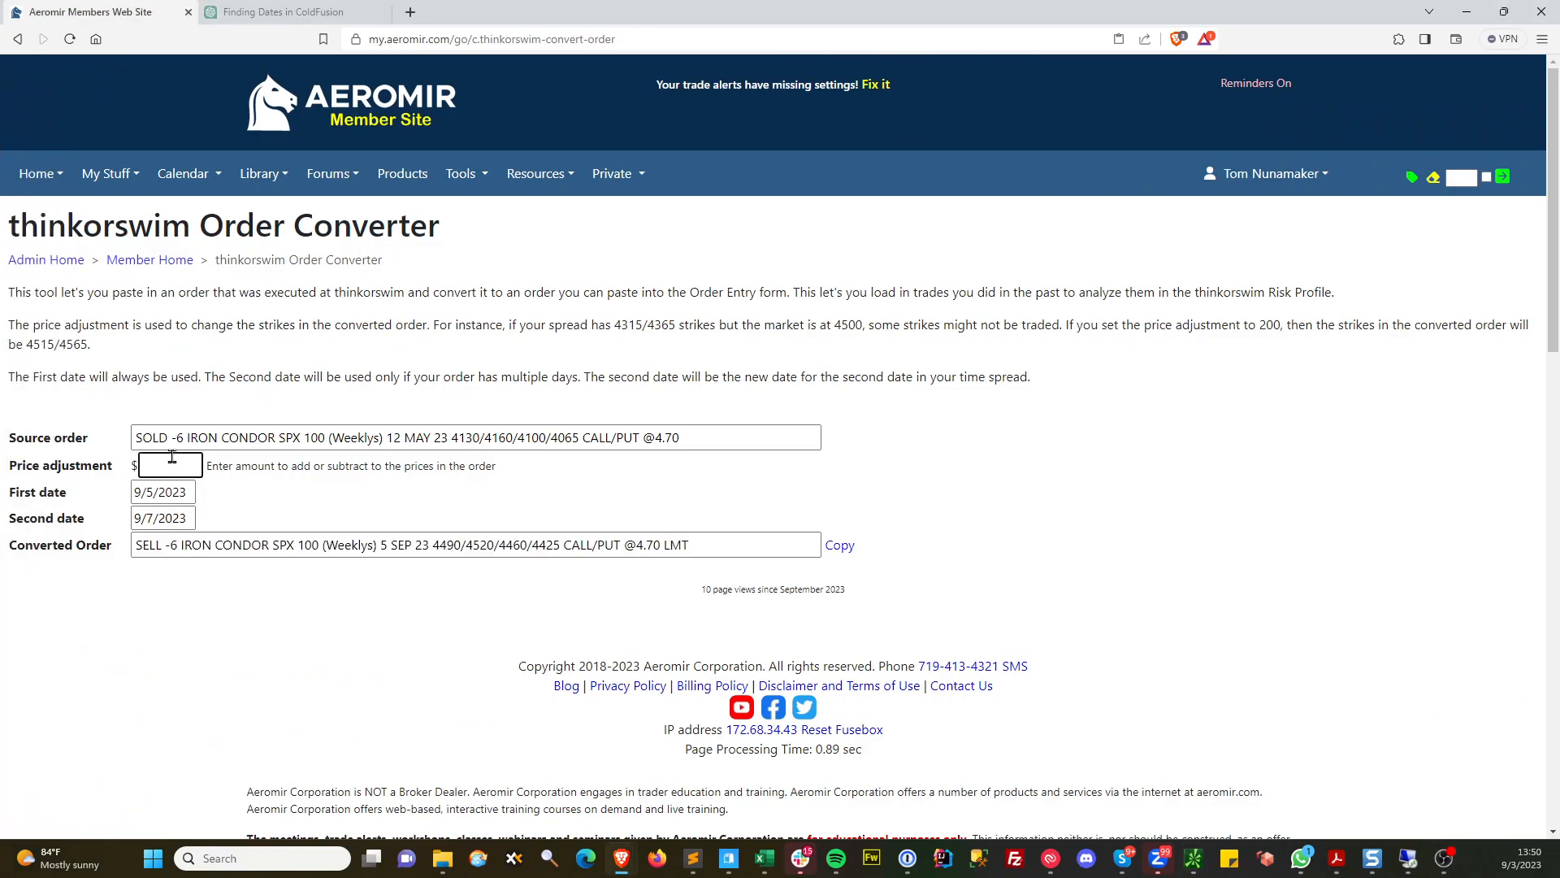
pyautogui.click(840, 544)
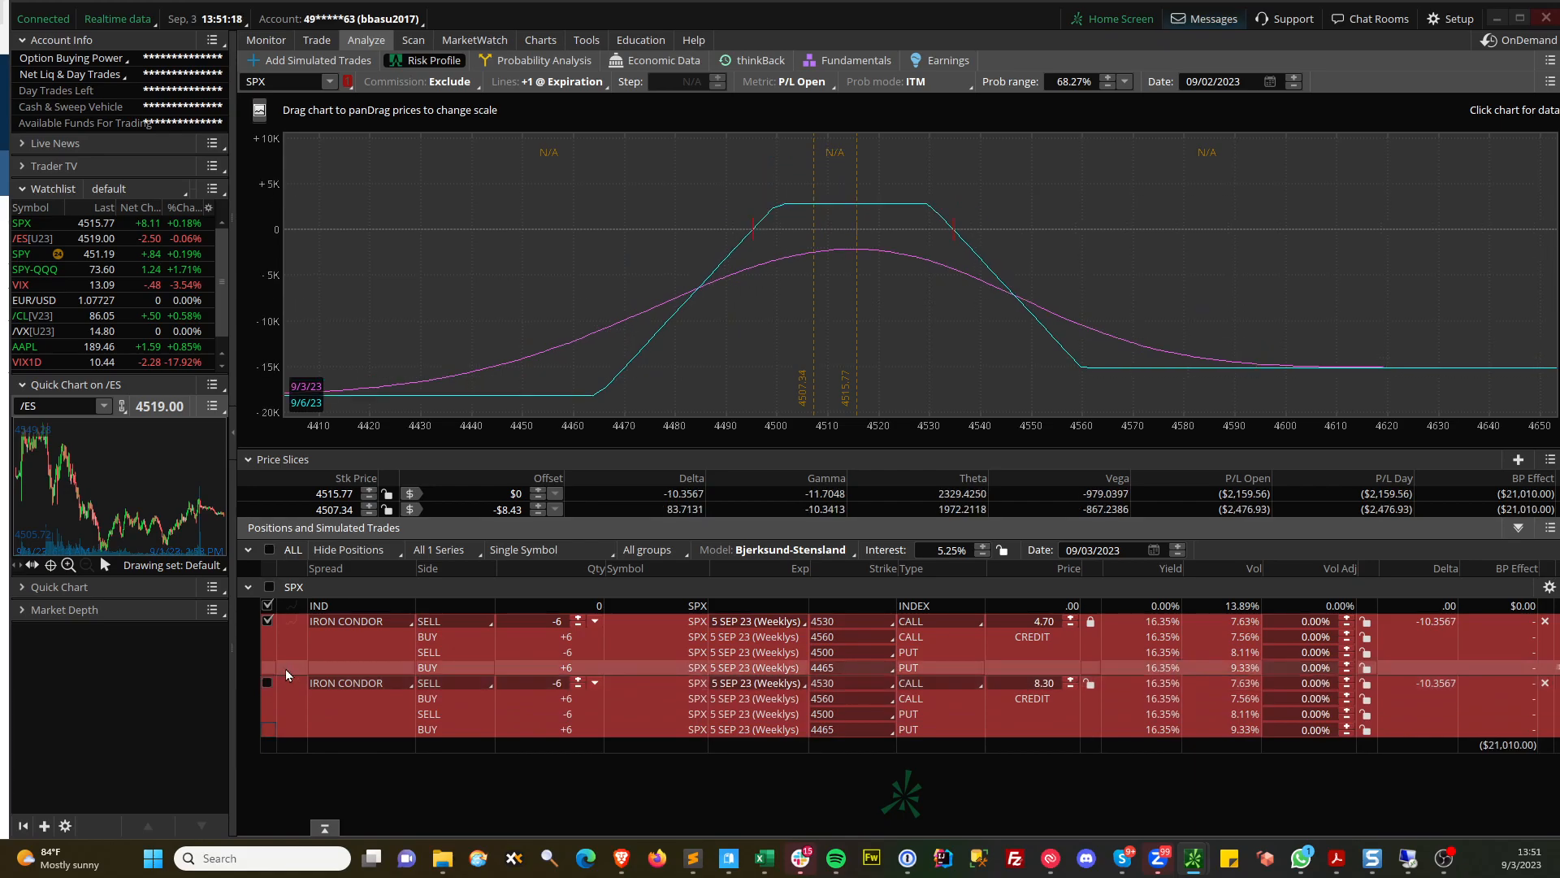
# Toggle a position checkbox among the simulated iron condor trades
pyautogui.click(267, 620)
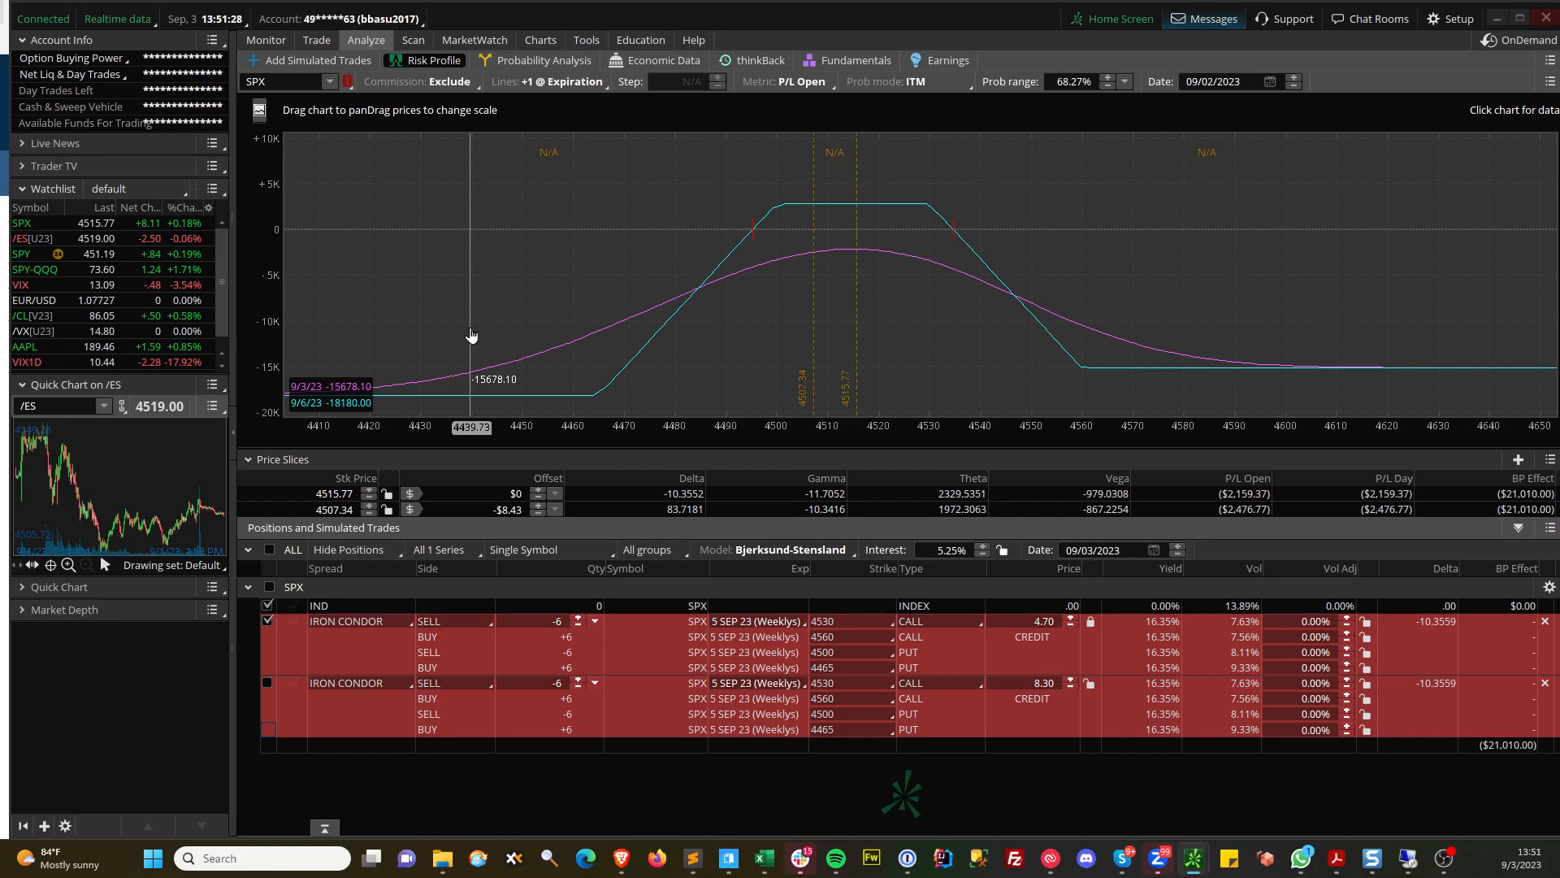
pyautogui.moveTo(957, 269)
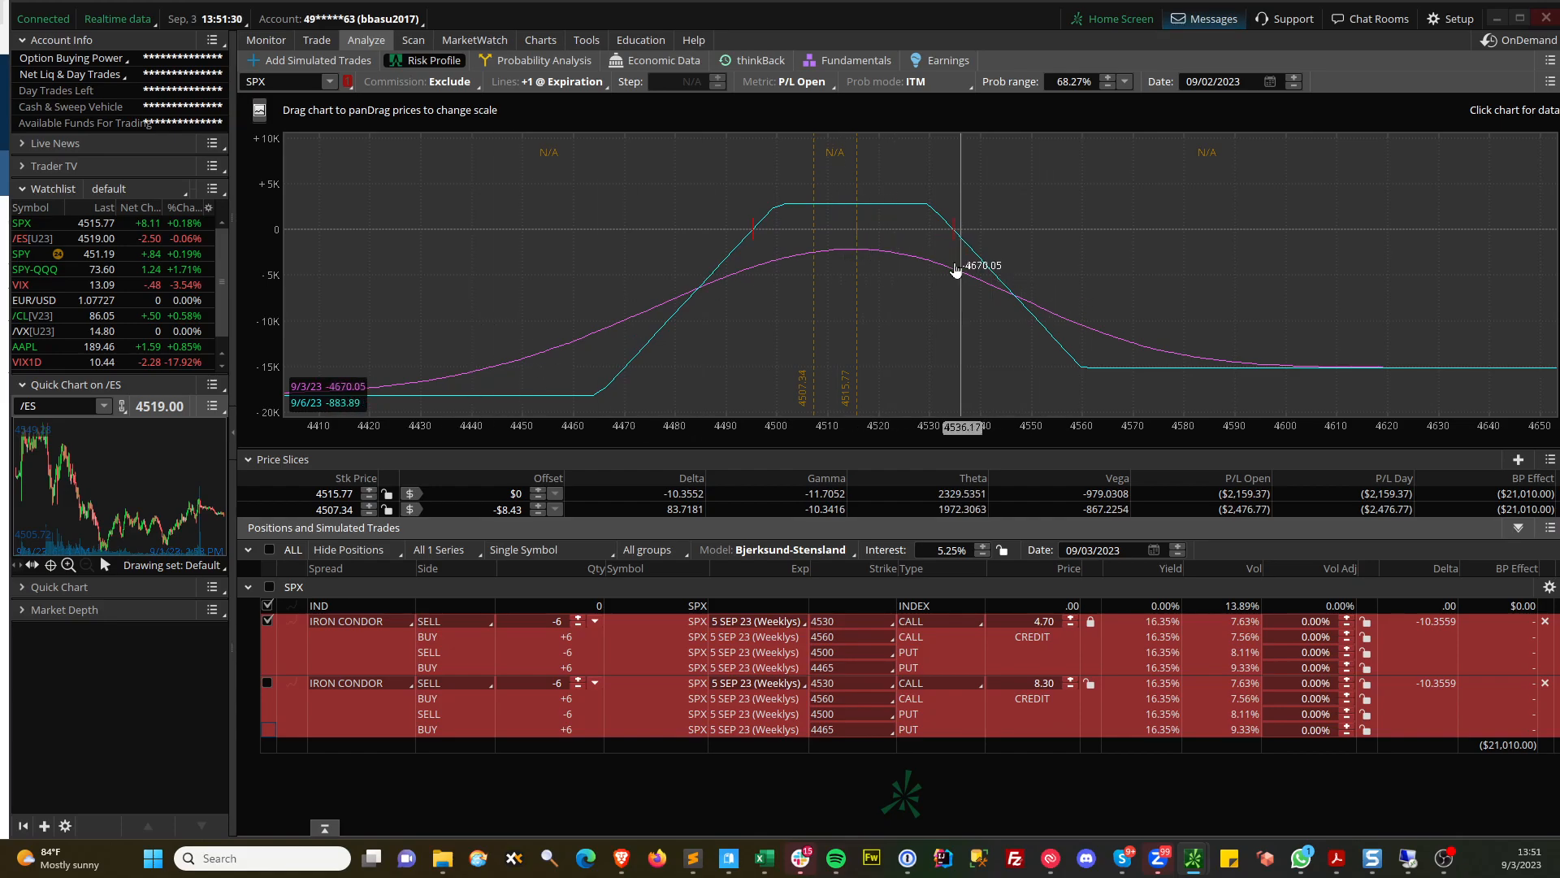
pyautogui.moveTo(917, 19)
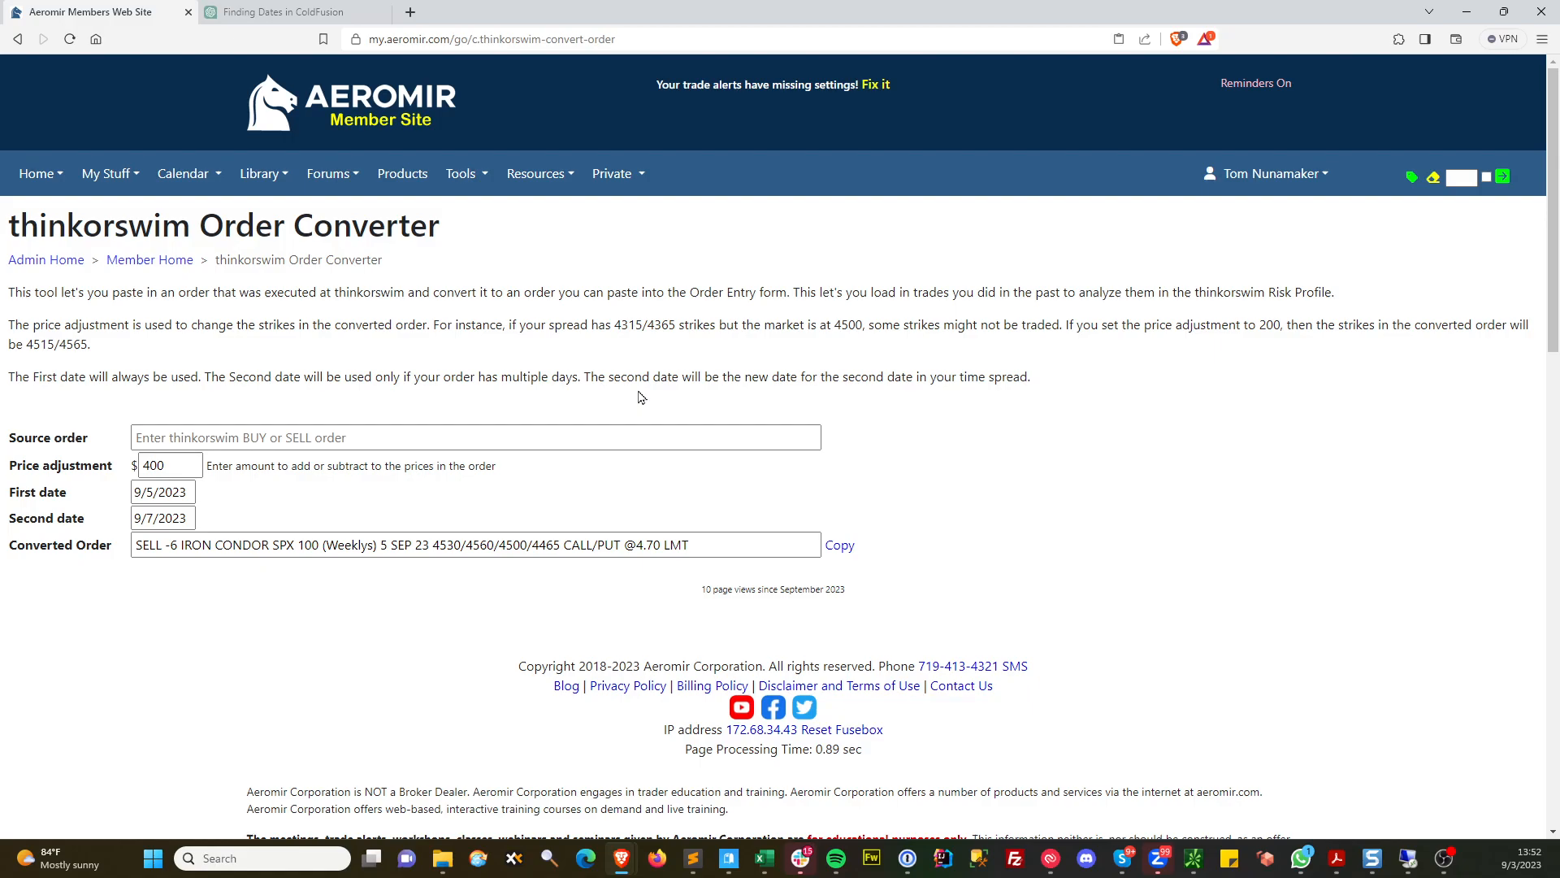
pyautogui.moveTo(592, 342)
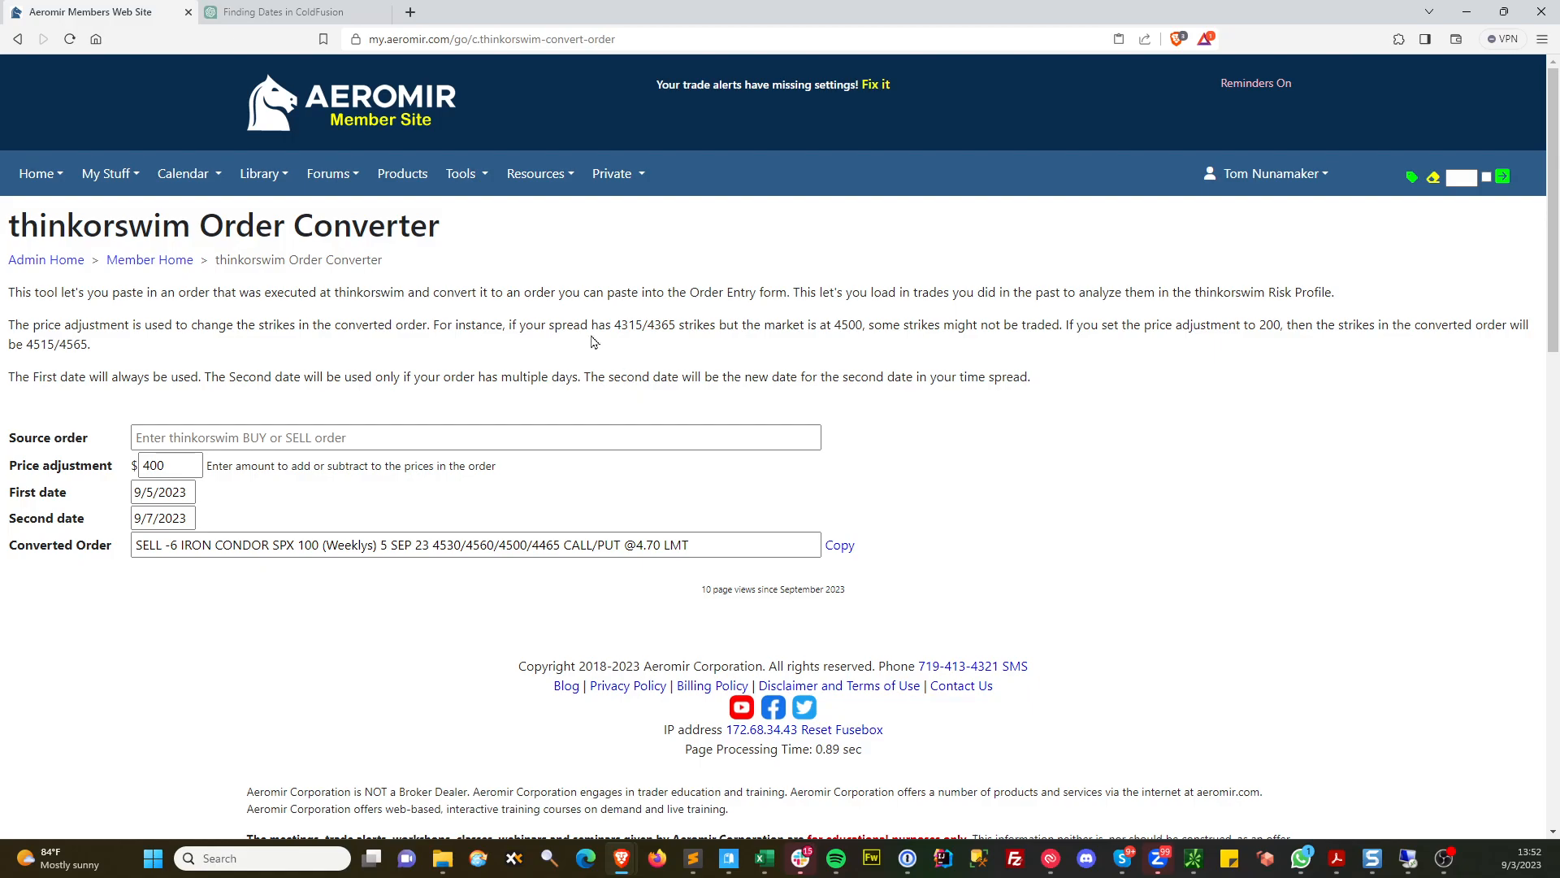